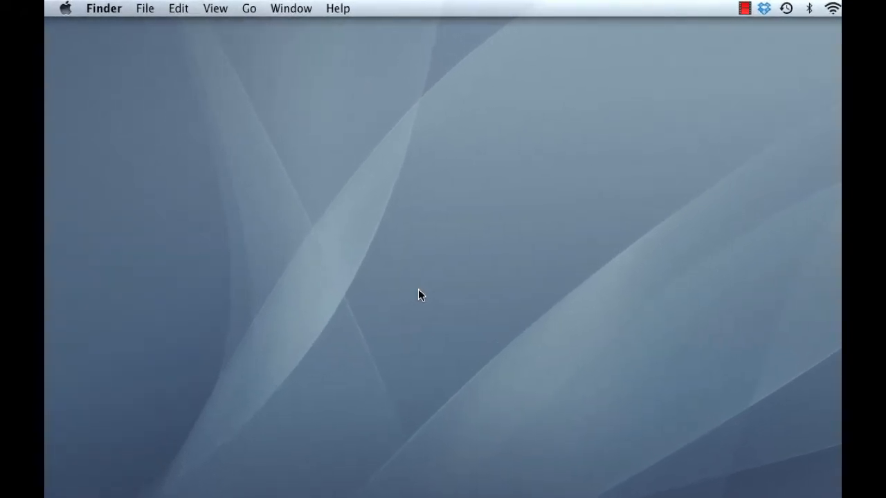
# Check the Mac's system version via About This Mac and dismiss it
pyautogui.click(65, 9)
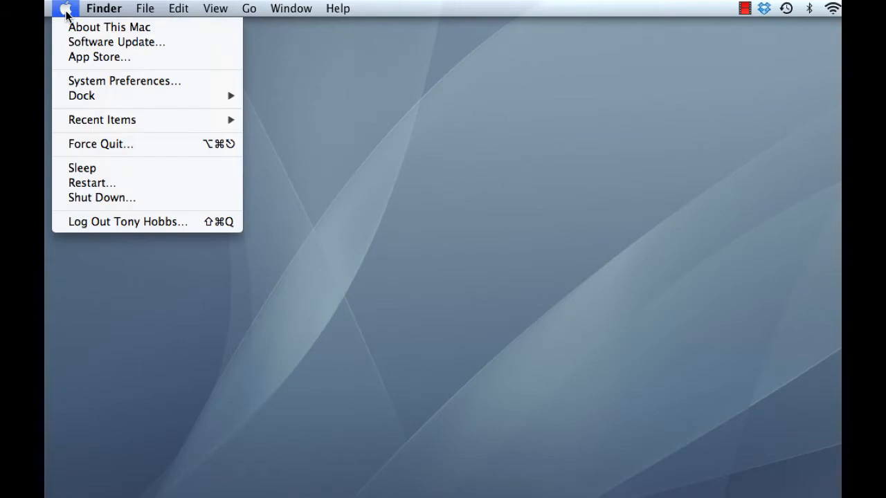
pyautogui.click(110, 28)
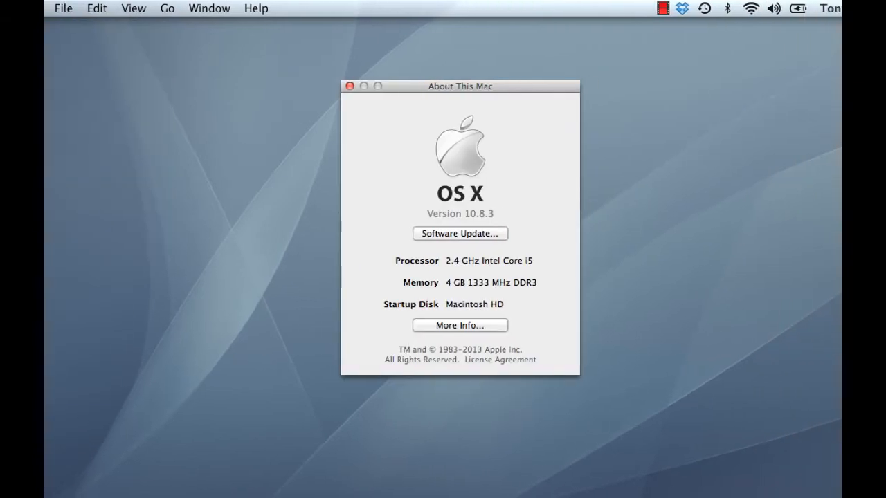
pyautogui.click(459, 232)
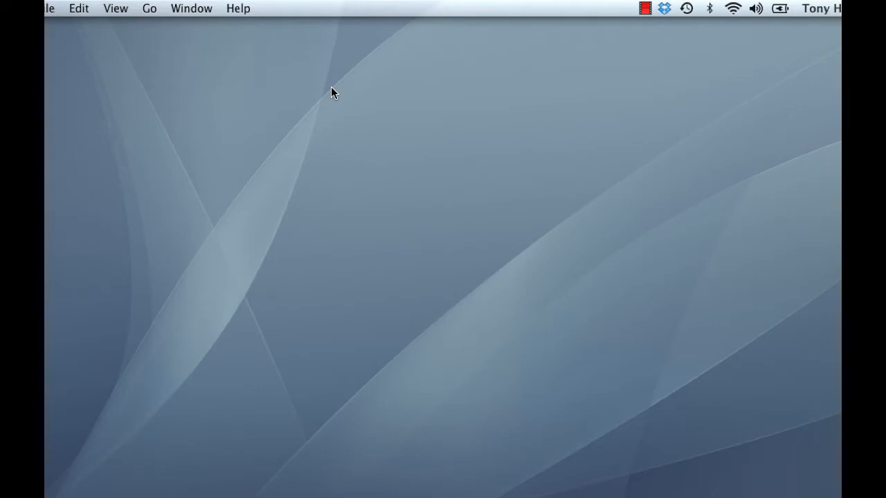
pyautogui.moveTo(722, 449)
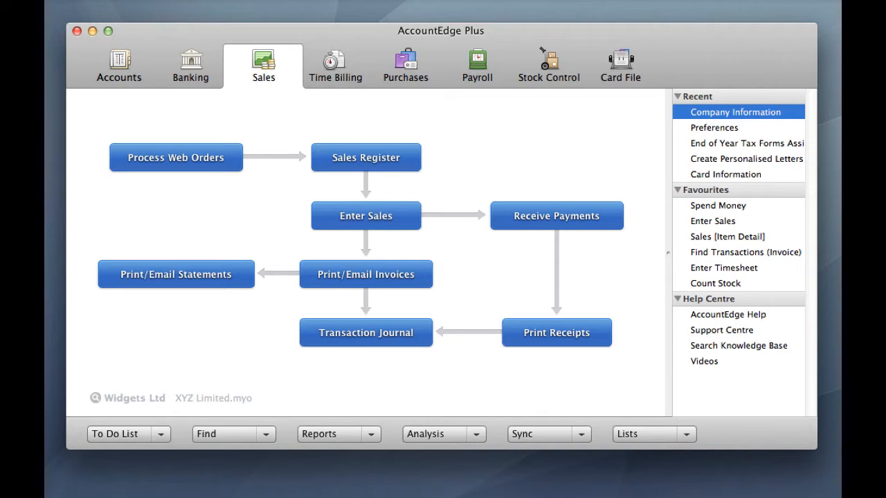
pyautogui.moveTo(124, 68)
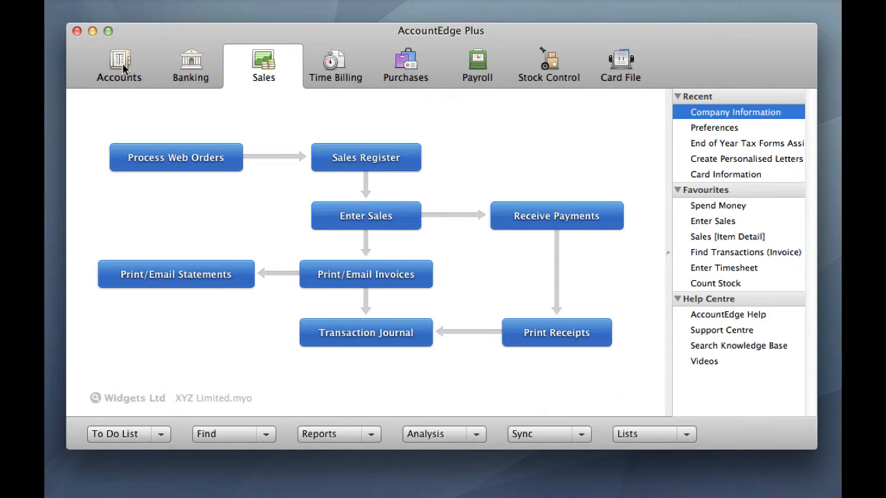
# View XYZ Limited's Company File Overview from the Accounts command centre's Company Data Auditor
pyautogui.click(119, 66)
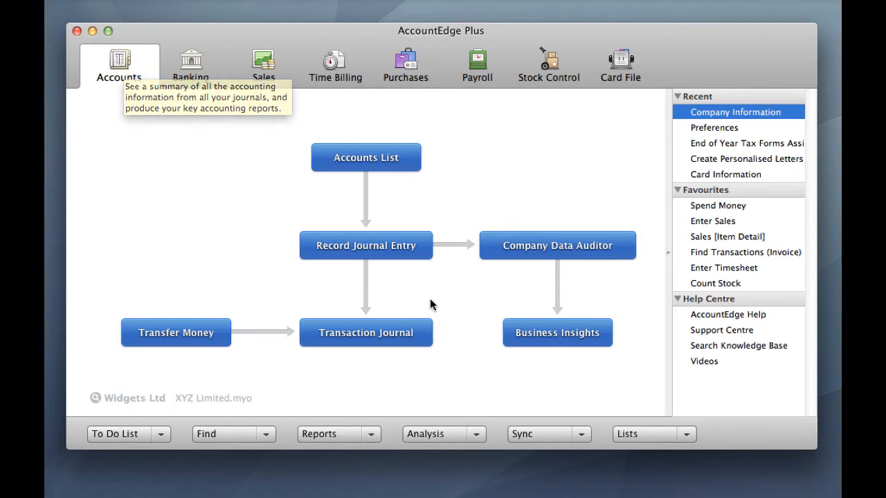
pyautogui.click(556, 245)
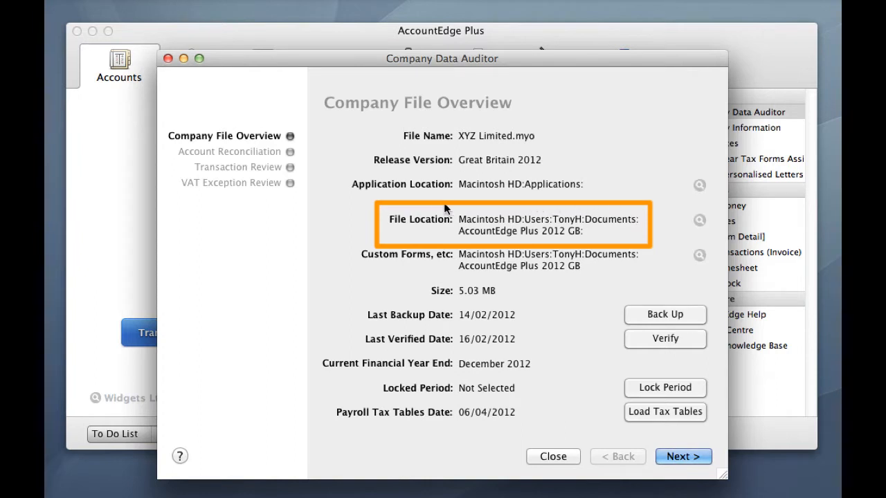
pyautogui.moveTo(574, 230)
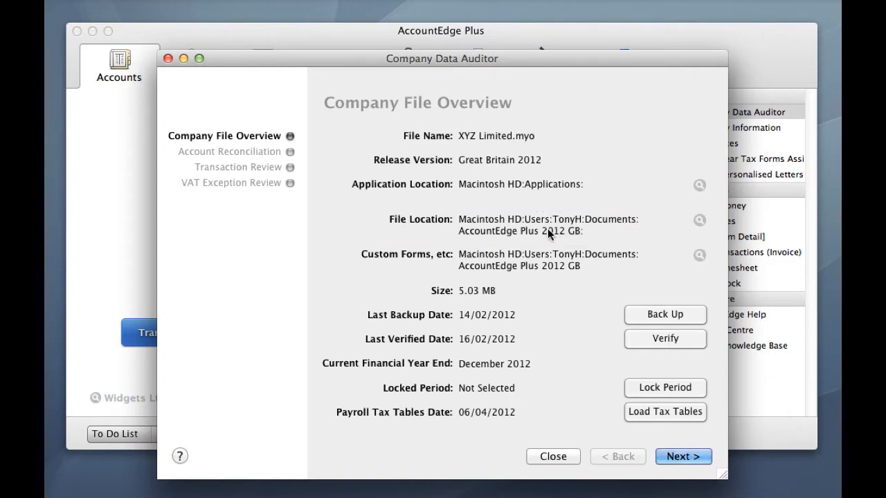
pyautogui.moveTo(609, 238)
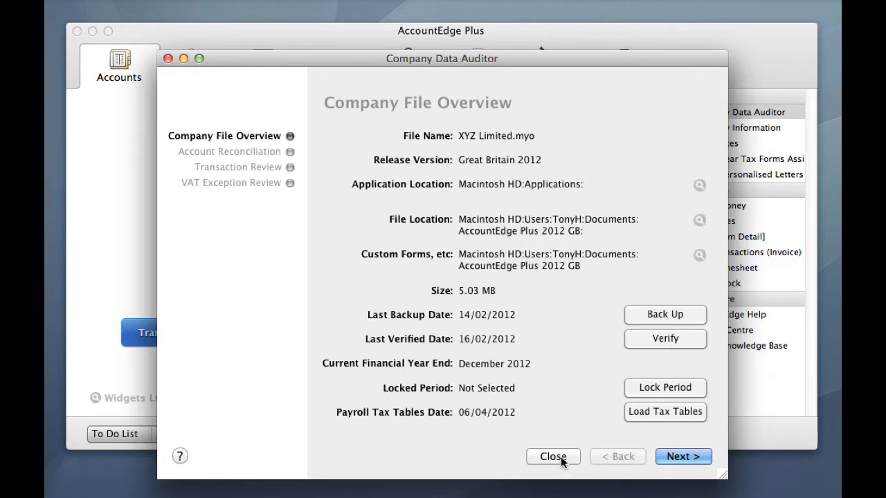
# Close the file overview and review the licence type and expiry in Registration
pyautogui.click(552, 457)
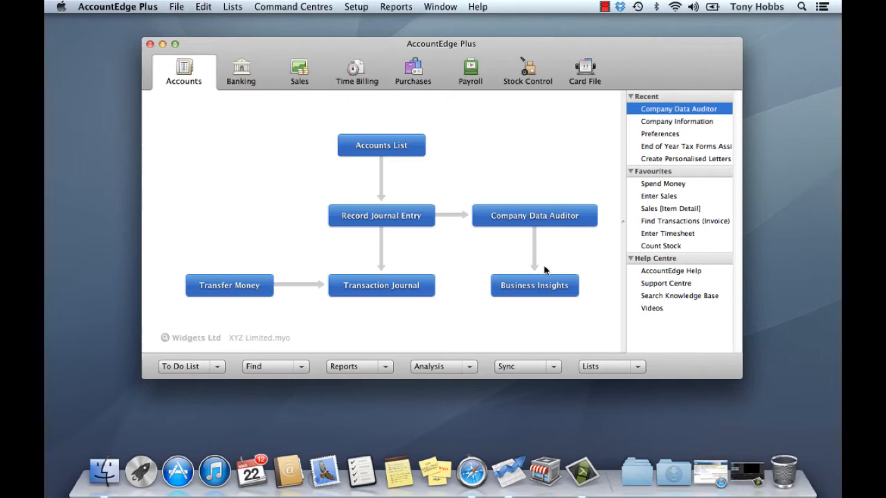
pyautogui.moveTo(181, 25)
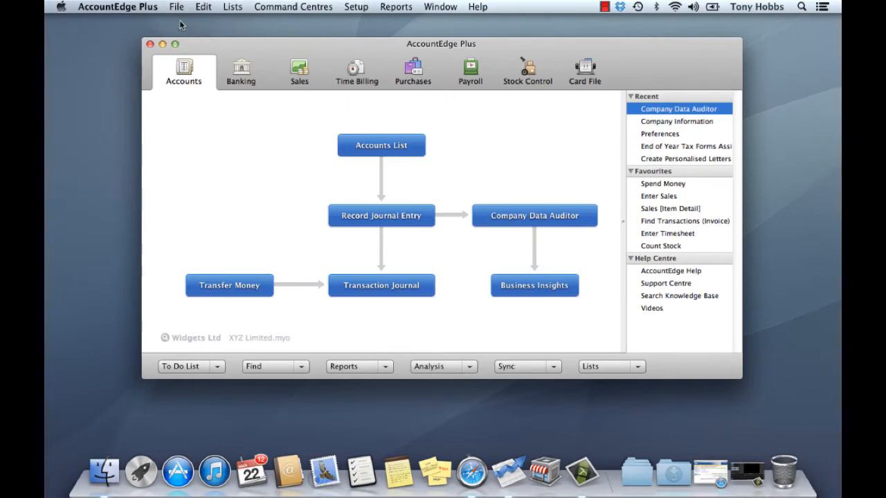
pyautogui.moveTo(124, 13)
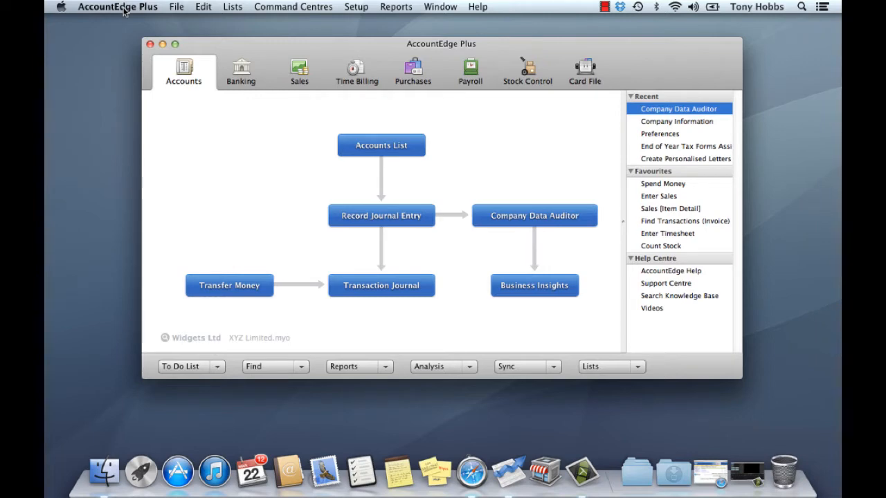
pyautogui.click(118, 6)
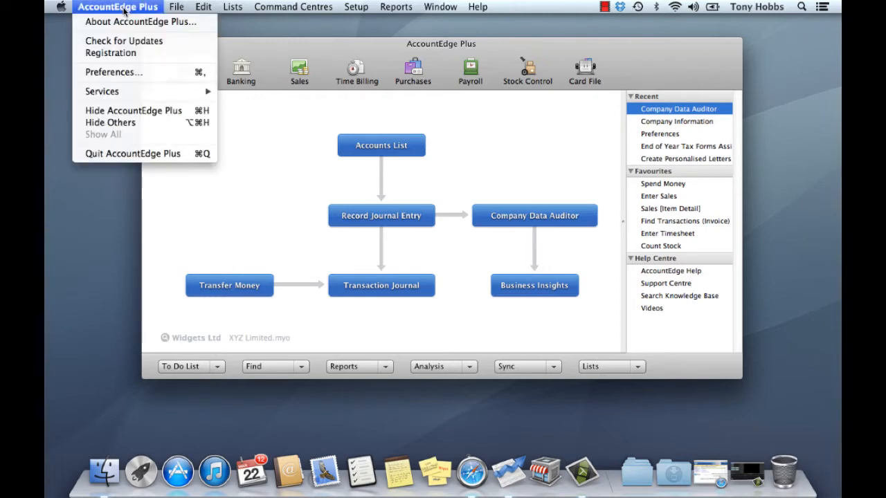
pyautogui.moveTo(111, 53)
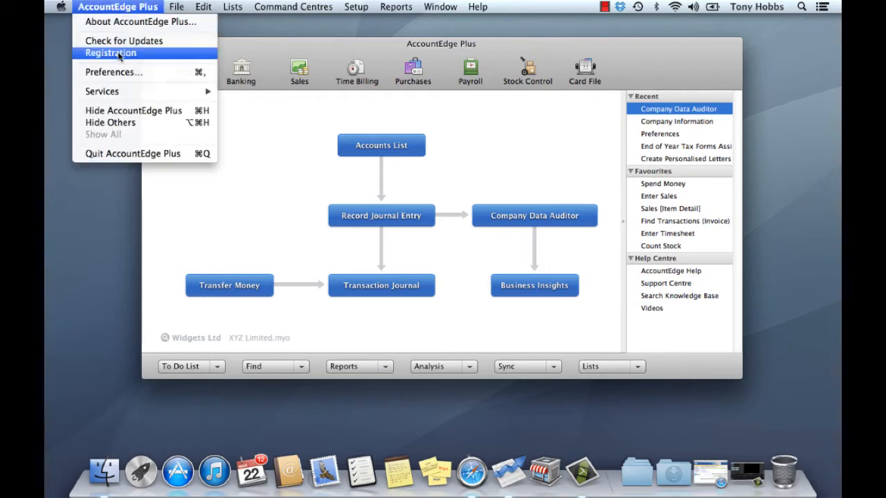
pyautogui.click(111, 53)
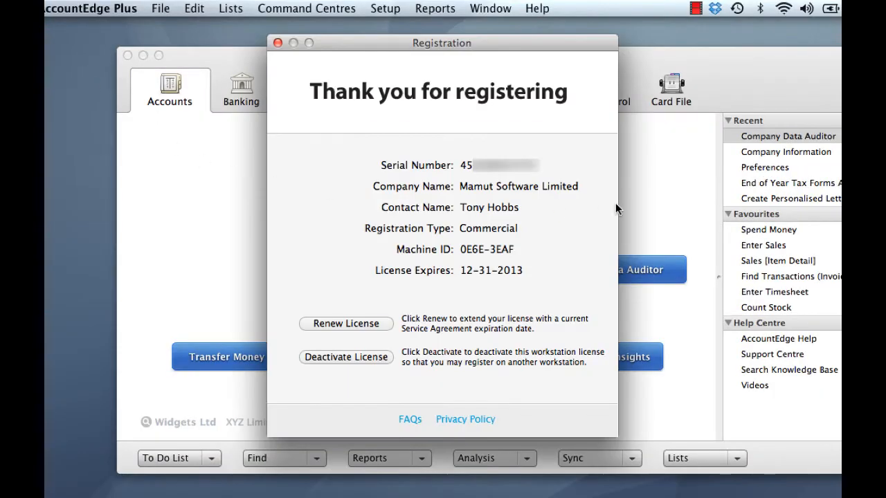
pyautogui.moveTo(399, 180)
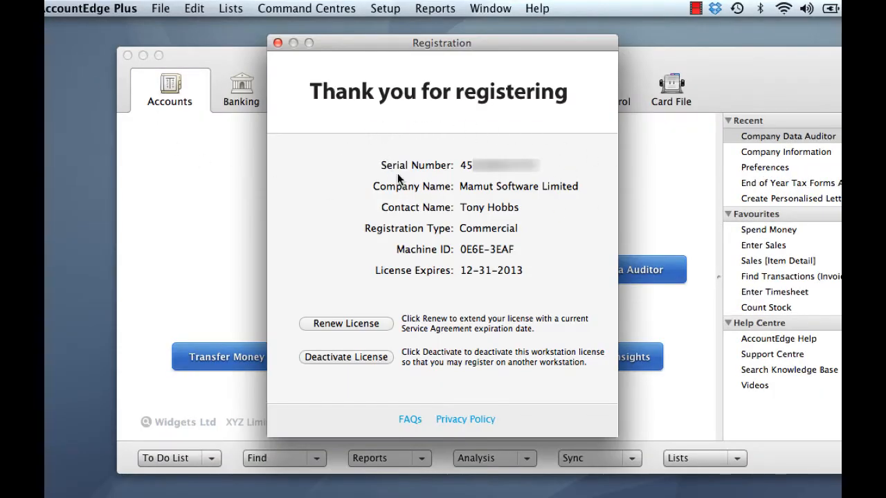
pyautogui.moveTo(556, 163)
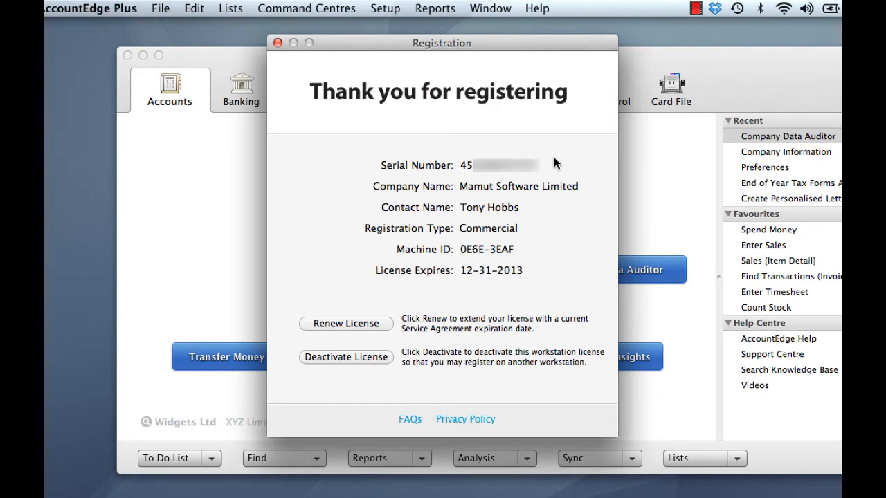
pyautogui.moveTo(389, 79)
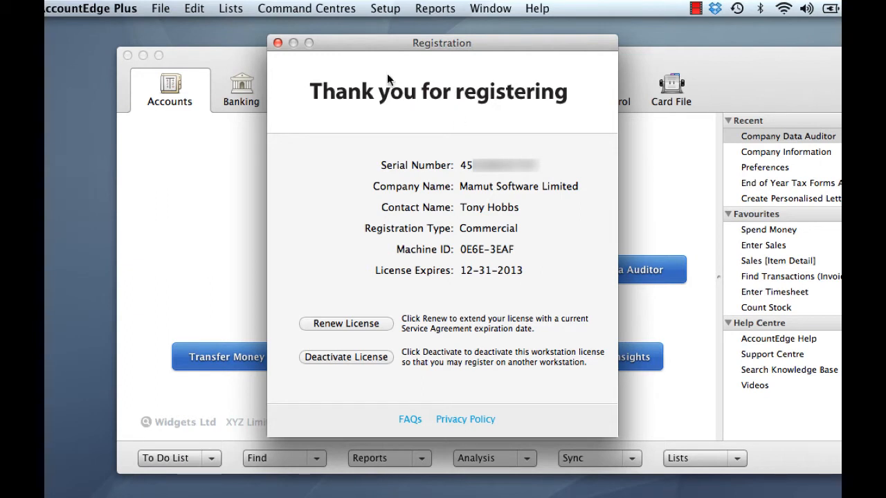
pyautogui.click(278, 41)
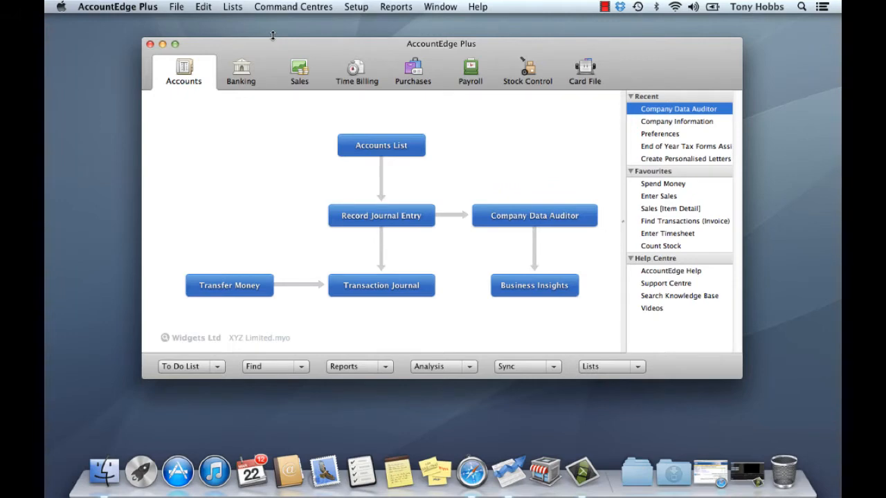
# Download AccountEdge Plus 2013.dmg (61.7 MB) from Mamut's existing-users page in Safari
pyautogui.click(148, 43)
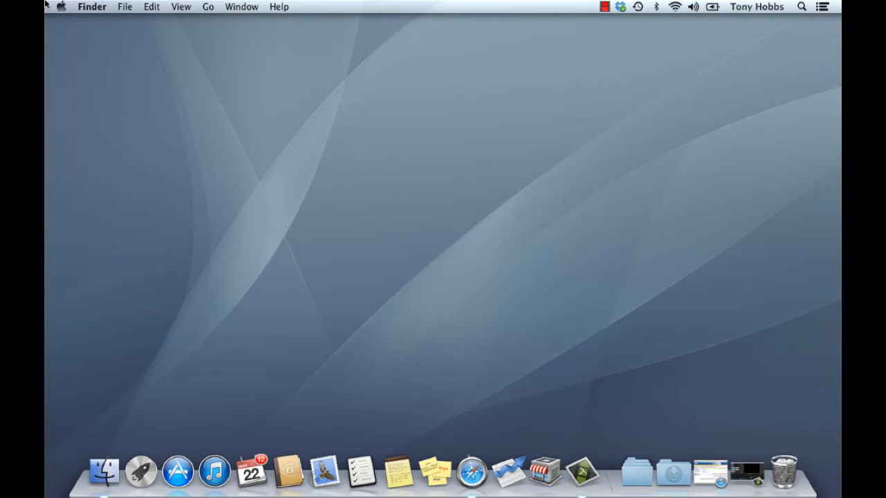
pyautogui.moveTo(676, 365)
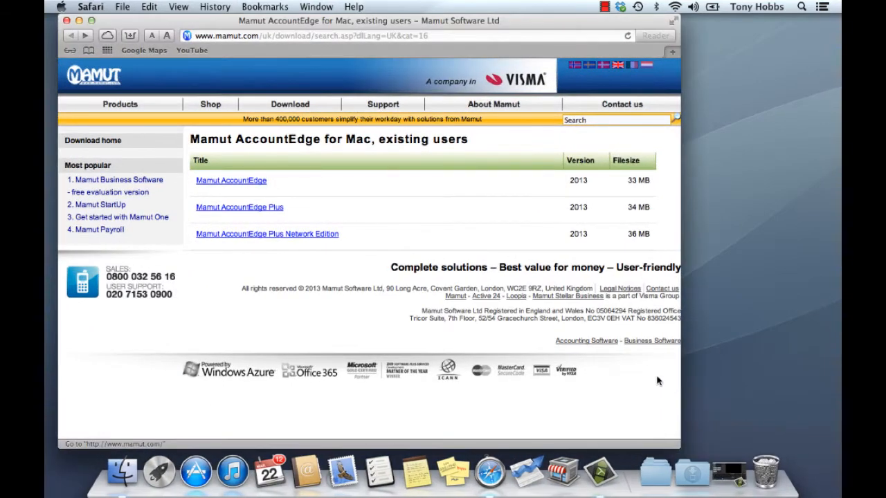
pyautogui.moveTo(487, 205)
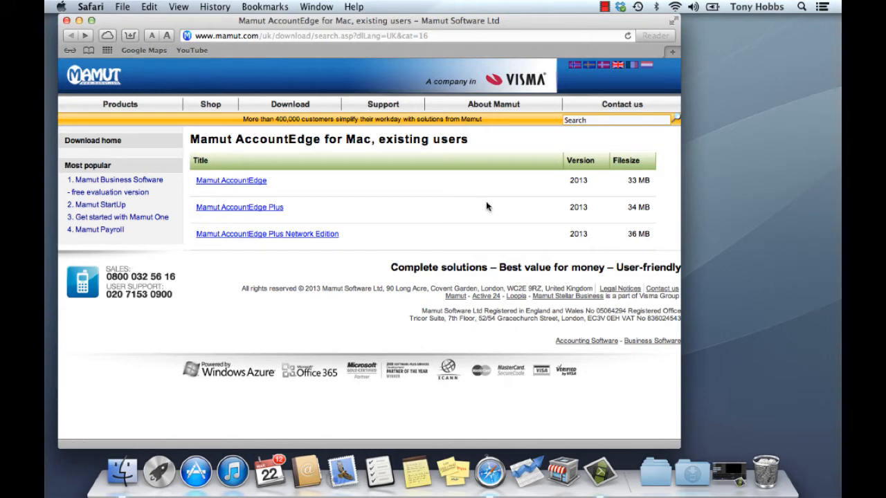
pyautogui.moveTo(276, 208)
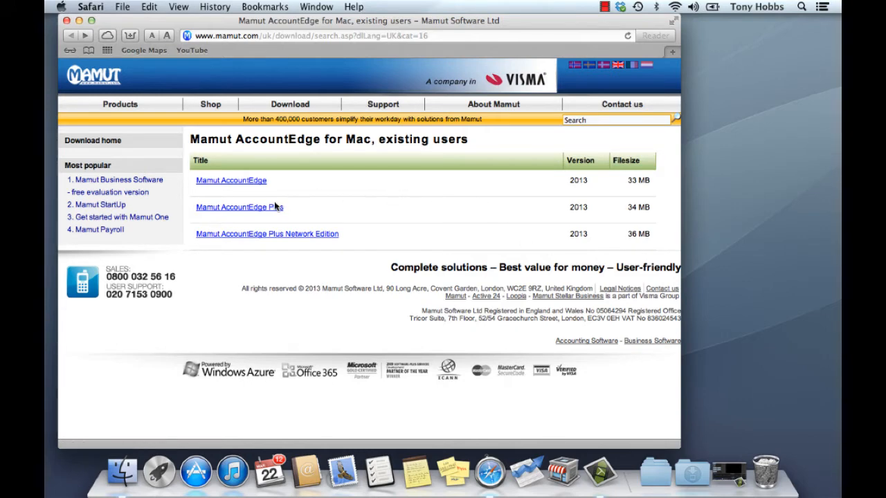
pyautogui.click(238, 207)
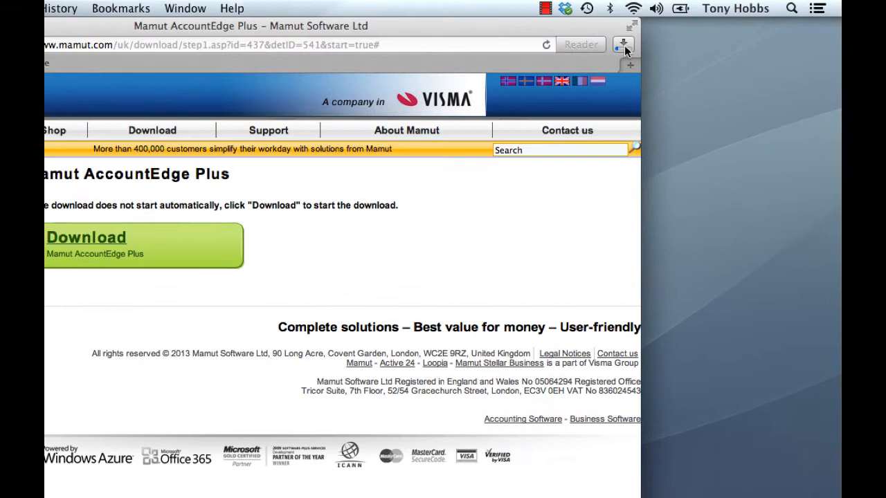
pyautogui.click(622, 44)
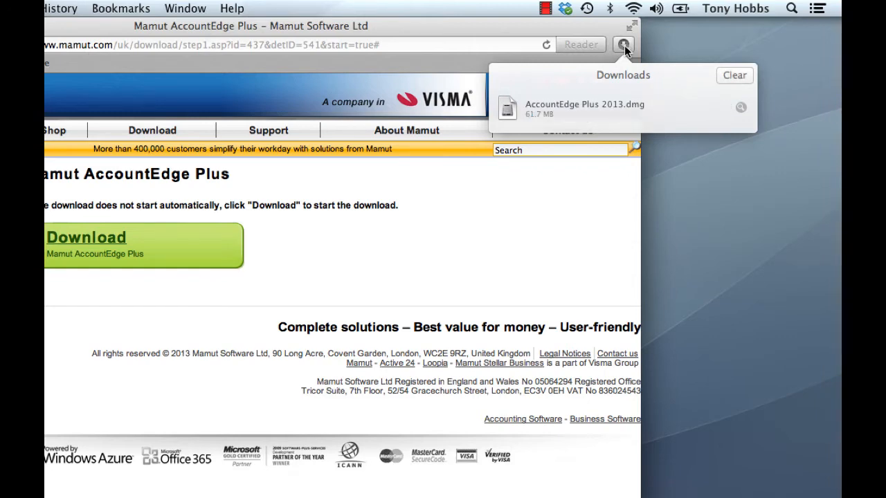
pyautogui.moveTo(612, 114)
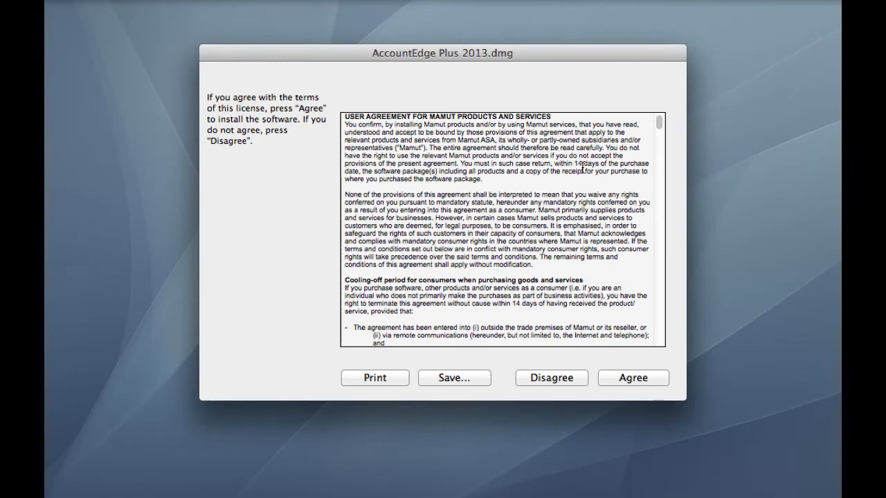
# Accept the licence agreement and copy AccountEdge Plus 2013 into Applications
pyautogui.click(631, 378)
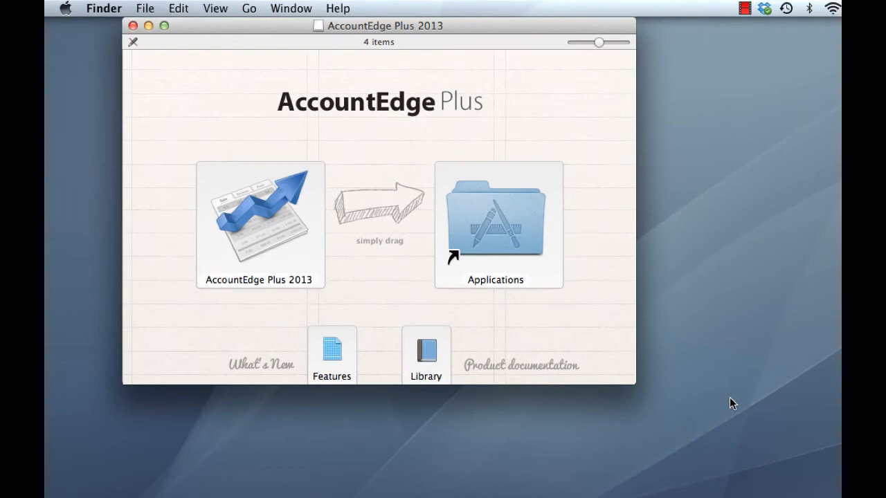
pyautogui.moveTo(287, 238)
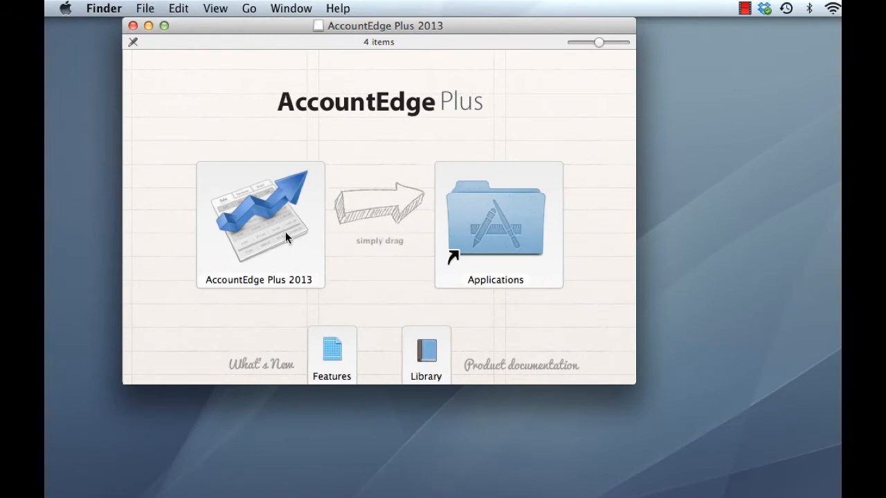
pyautogui.moveTo(288, 213)
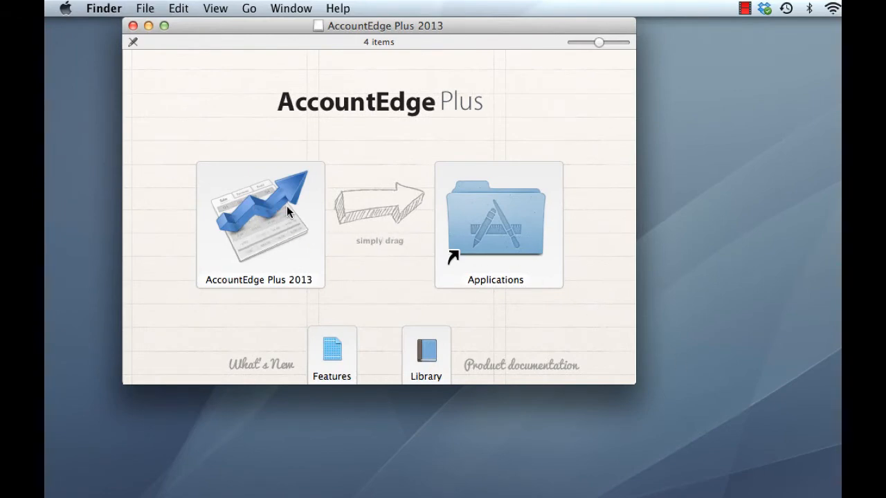
pyautogui.moveTo(256, 228)
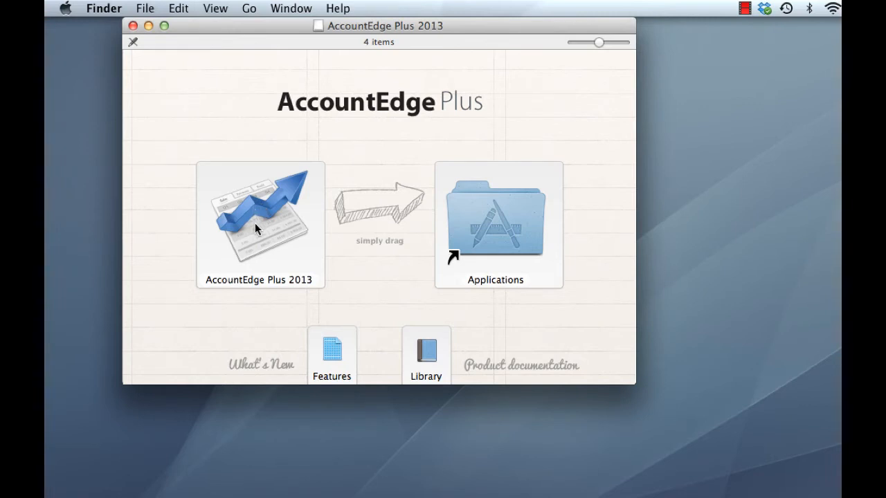
pyautogui.click(259, 216)
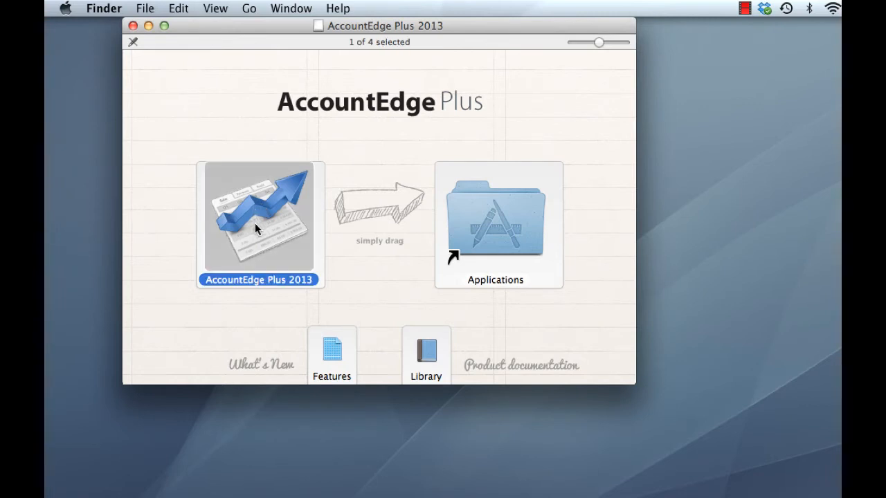
pyautogui.moveTo(257, 216); pyautogui.dragTo(495, 224)
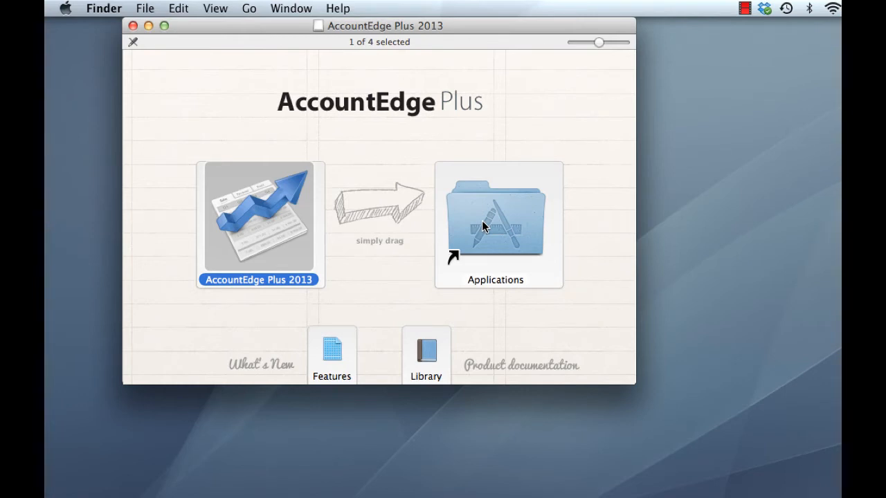
pyautogui.moveTo(501, 222)
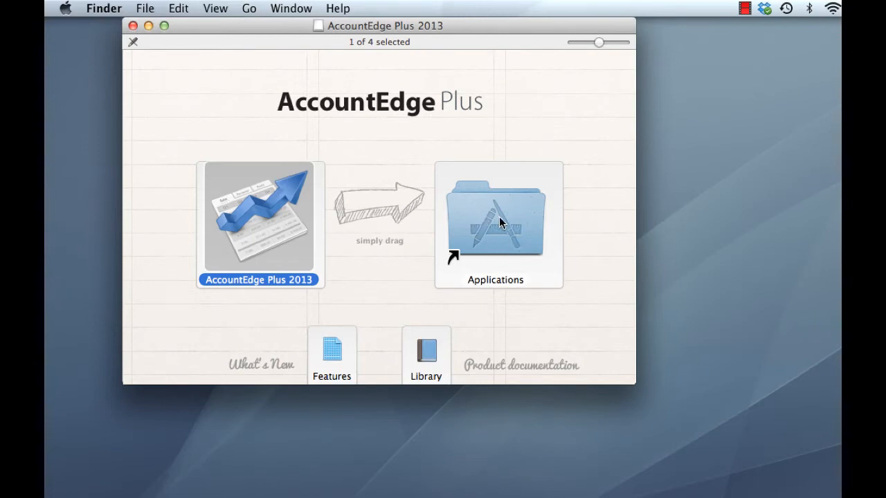
# Confirm AccountEdge Plus 2013 sits in Applications beside the 2010, 2011 and 2012 versions
pyautogui.doubleClick(495, 218)
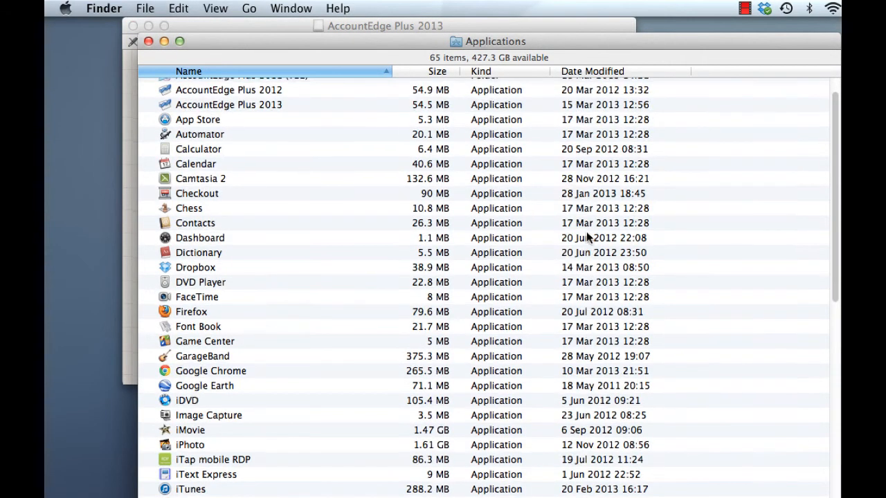
pyautogui.scroll(3)
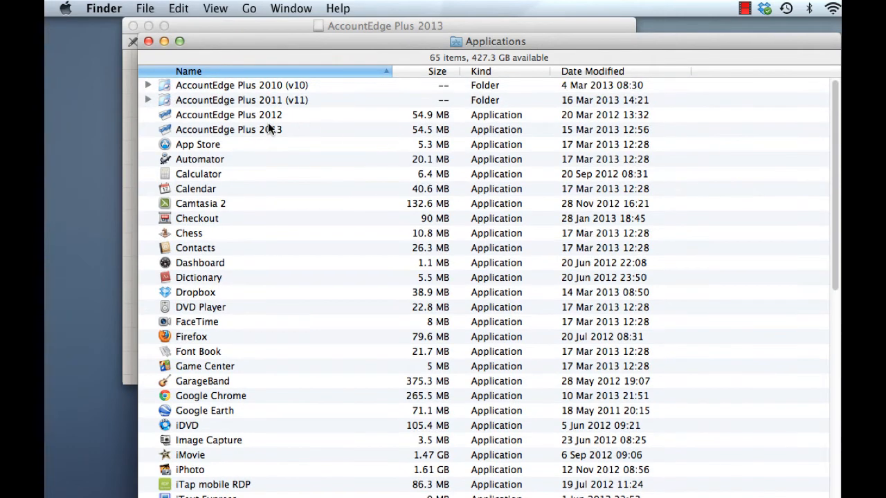
pyautogui.moveTo(238, 136)
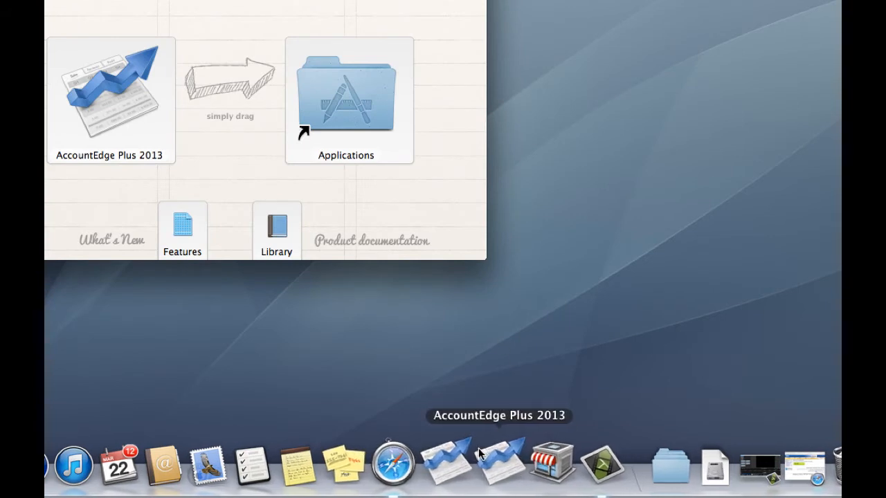
pyautogui.moveTo(450, 459)
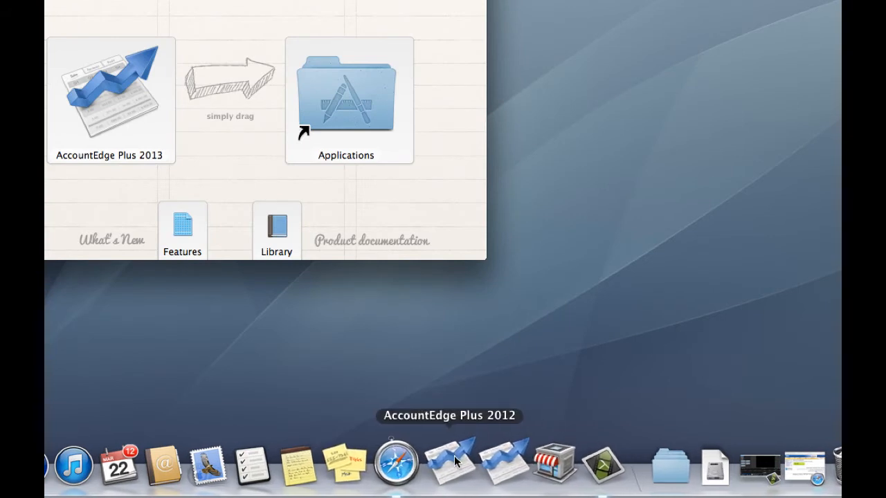
# Remove AccountEdge Plus 2012 from the Dock and launch AccountEdge Plus 2013
pyautogui.moveTo(450, 459); pyautogui.dragTo(418, 385)
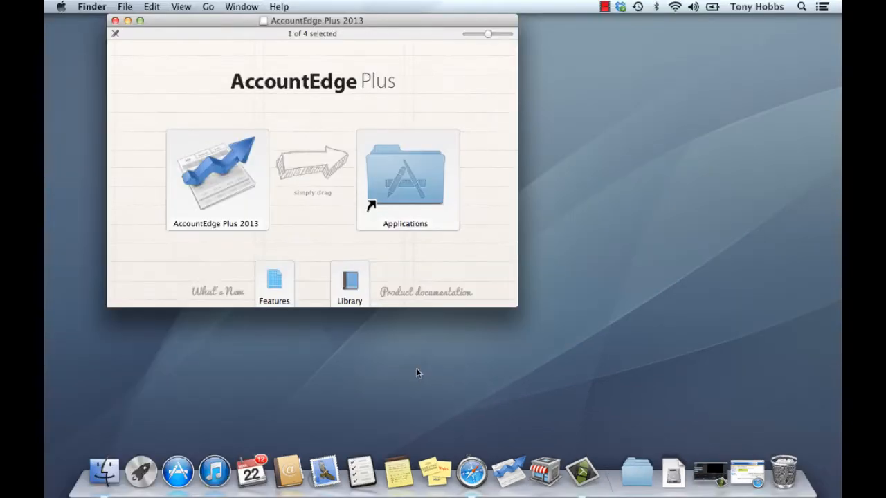
pyautogui.moveTo(311, 62)
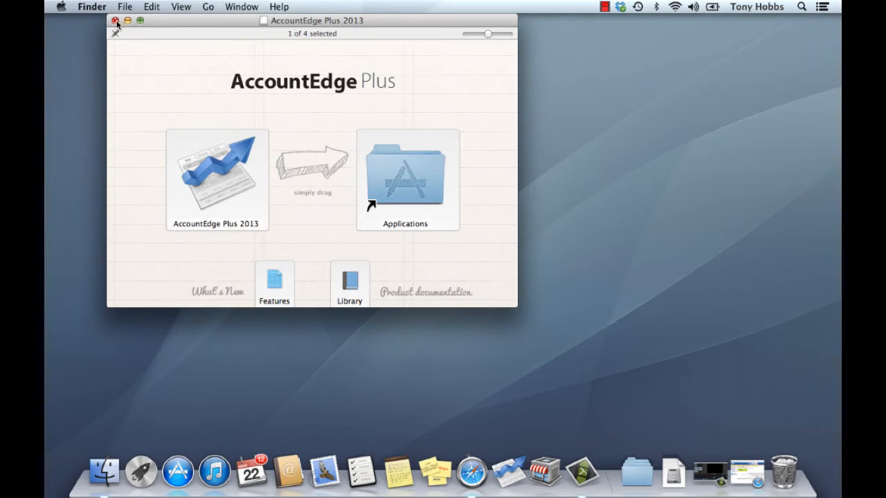
pyautogui.click(116, 21)
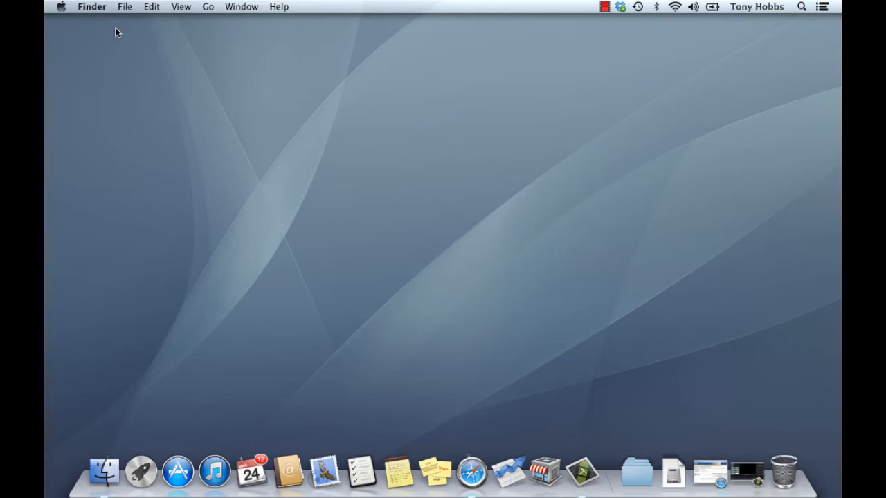
pyautogui.moveTo(510, 471)
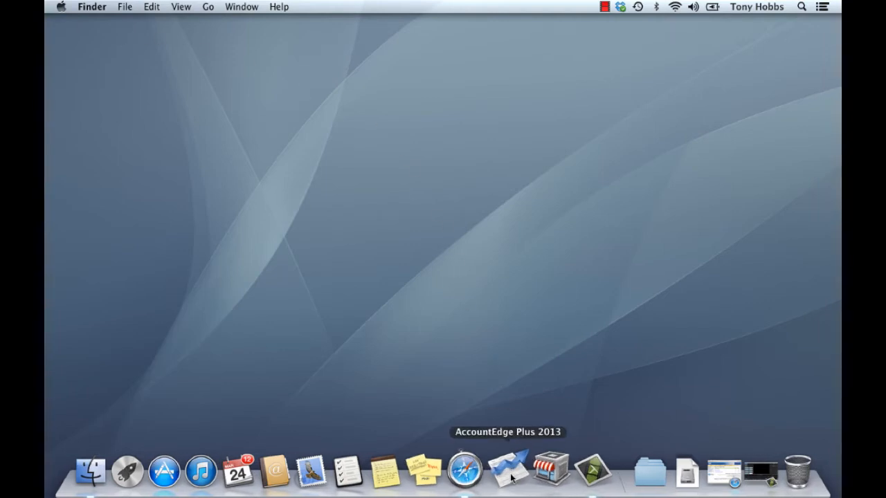
pyautogui.click(511, 471)
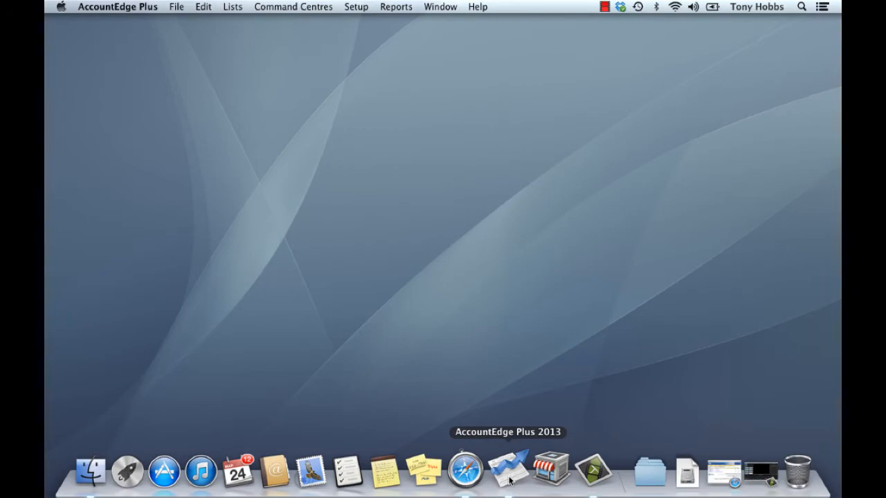
# Centre the trial Welcome window and start software registration via Please Register
pyautogui.click(509, 472)
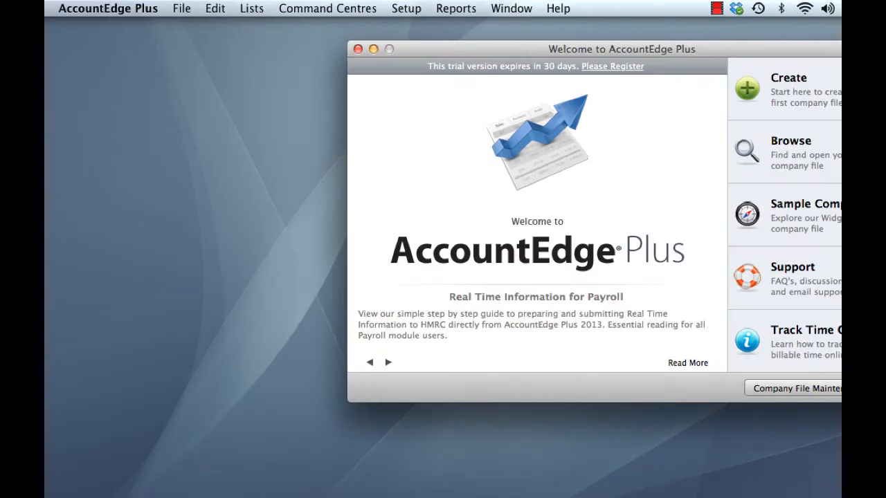
pyautogui.moveTo(670, 73)
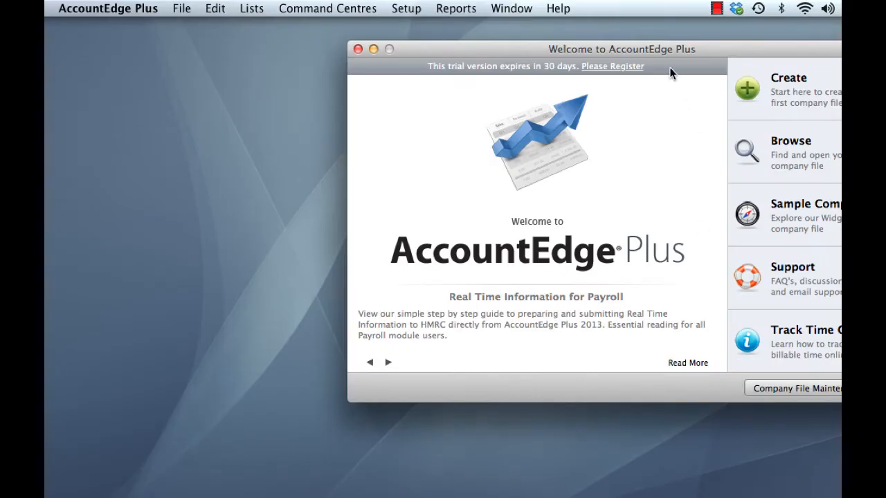
pyautogui.moveTo(620, 49); pyautogui.dragTo(454, 59)
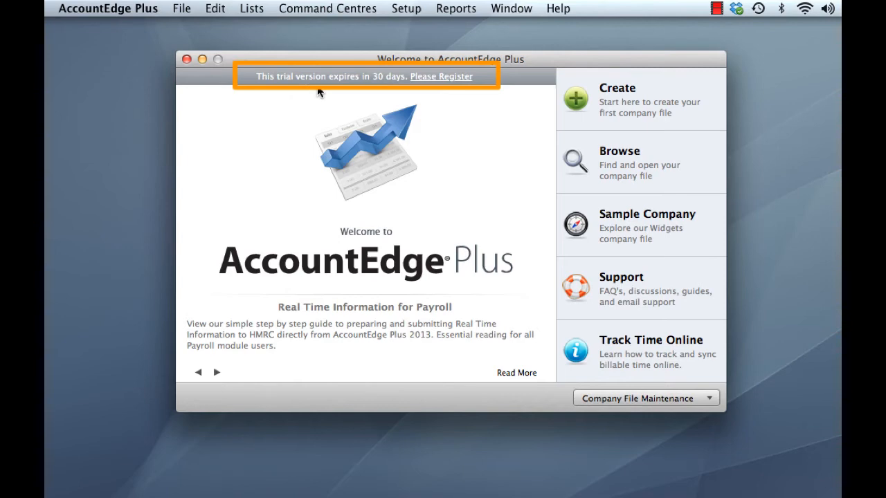
pyautogui.moveTo(395, 94)
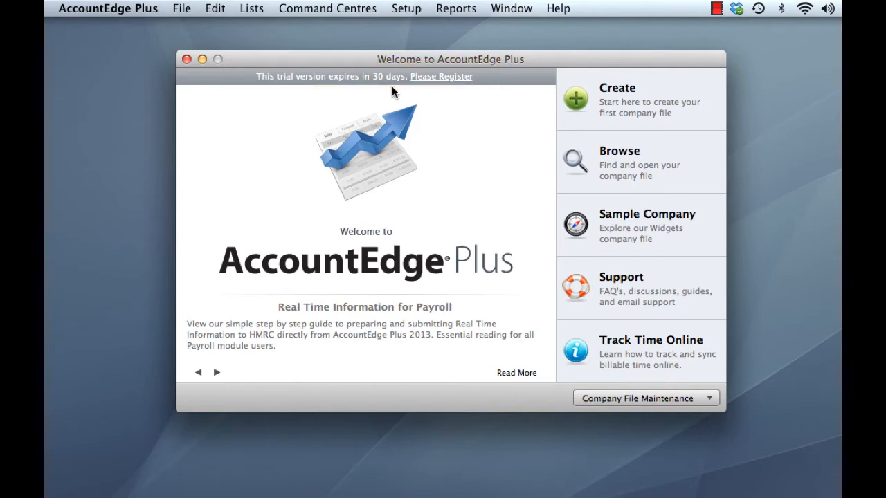
pyautogui.moveTo(491, 100)
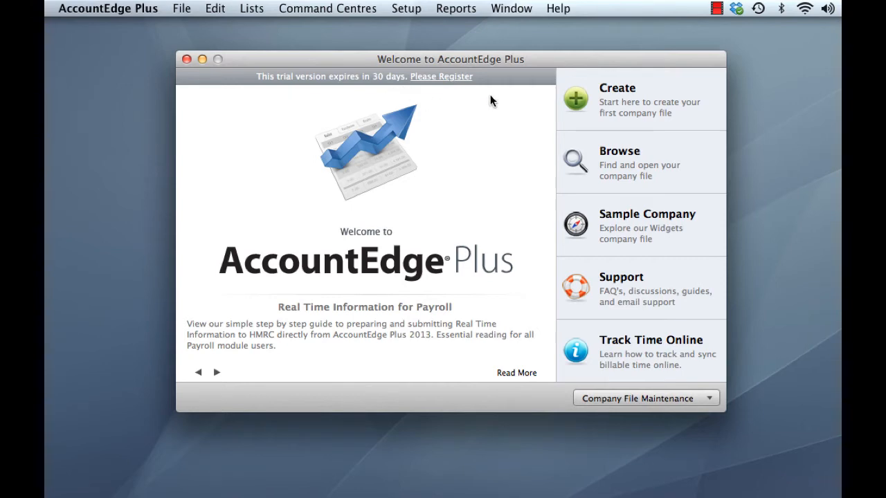
pyautogui.click(441, 76)
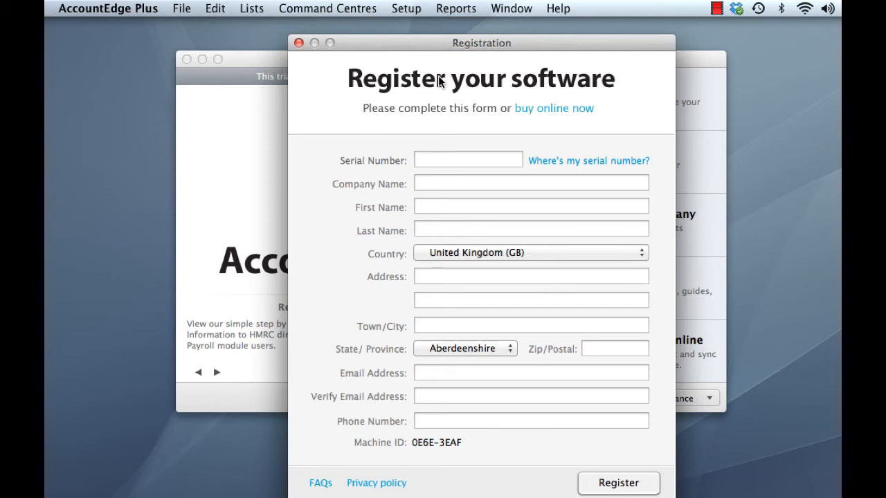
pyautogui.click(468, 160)
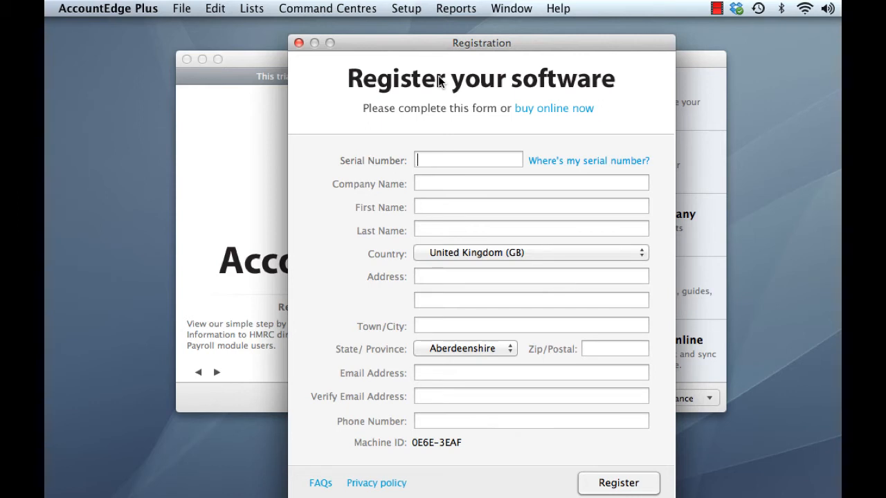
pyautogui.write('45')
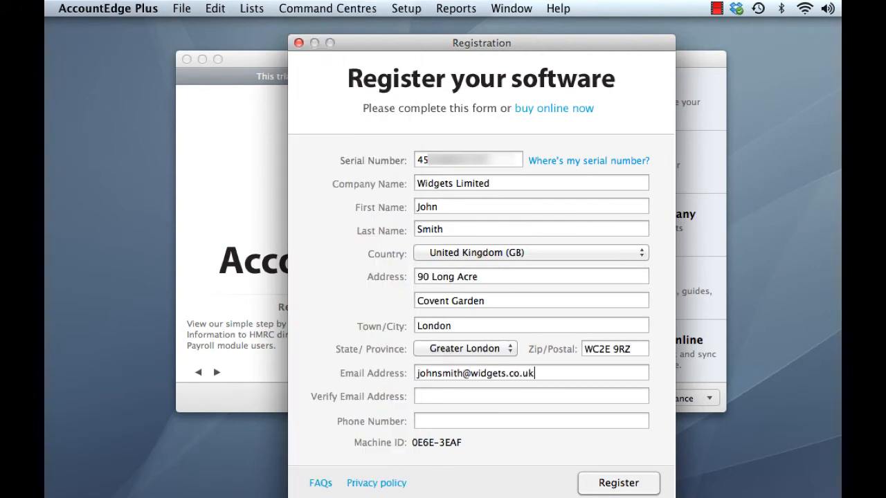
pyautogui.write('01555555555')
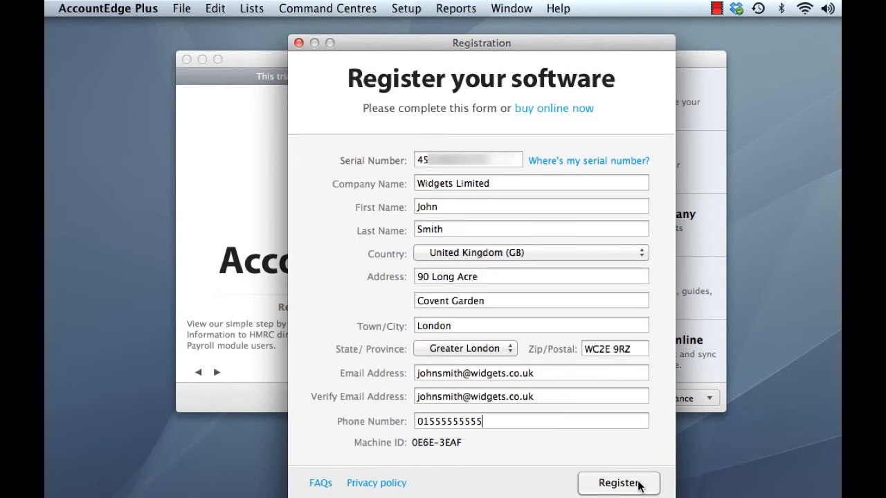
pyautogui.click(618, 483)
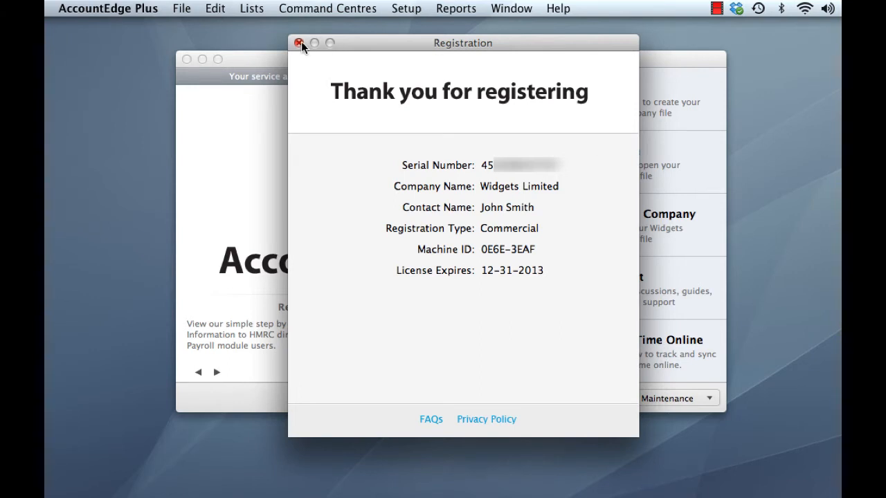
# Dismiss the Thank you for registering confirmation, returning to the Welcome window
pyautogui.click(299, 43)
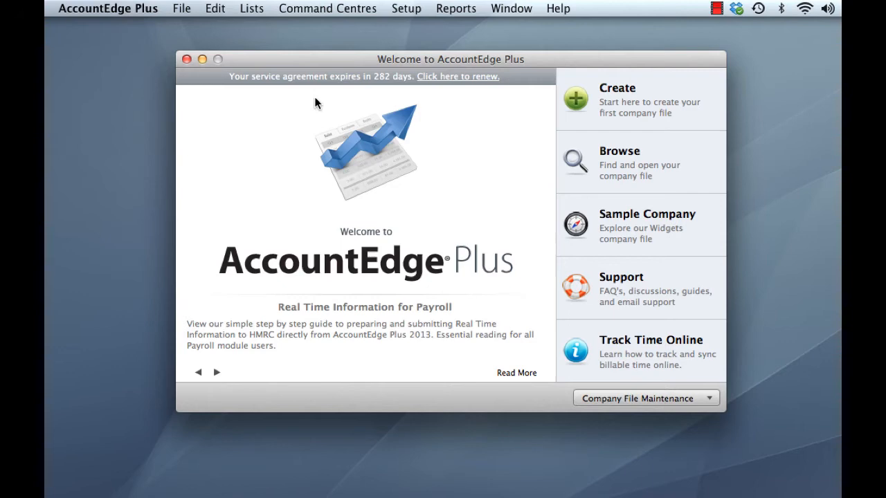
pyautogui.moveTo(346, 96)
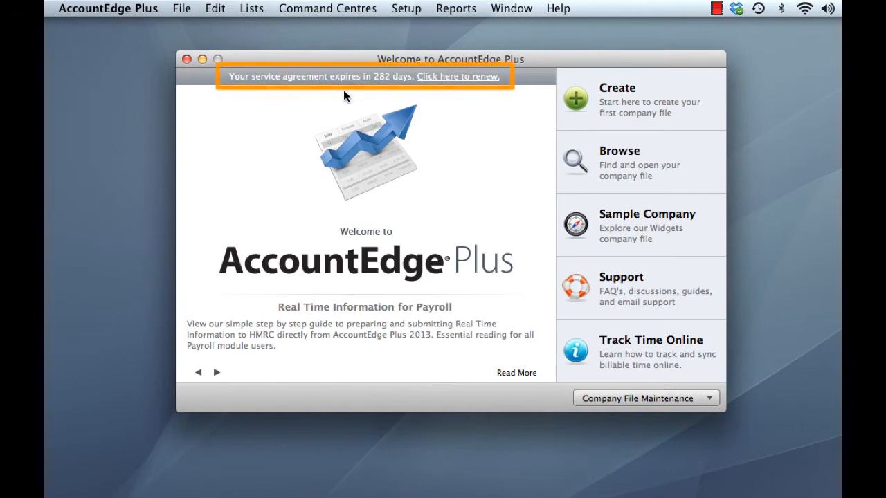
pyautogui.moveTo(371, 94)
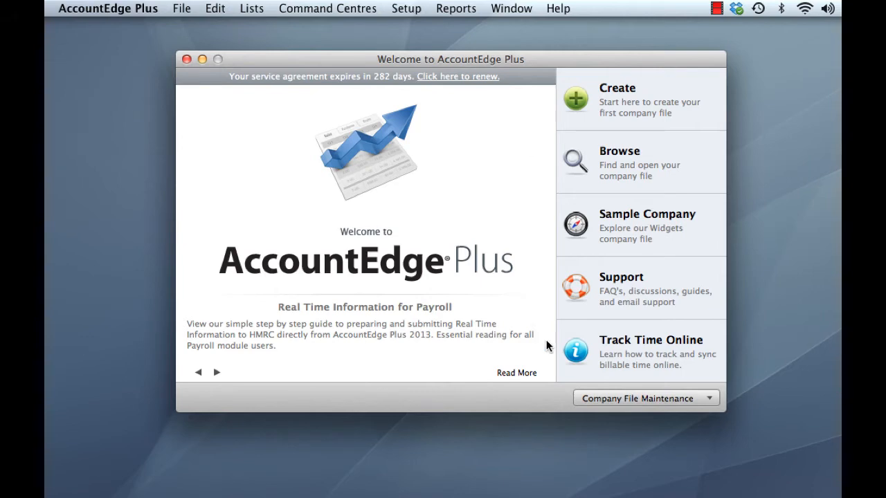
pyautogui.moveTo(659, 407)
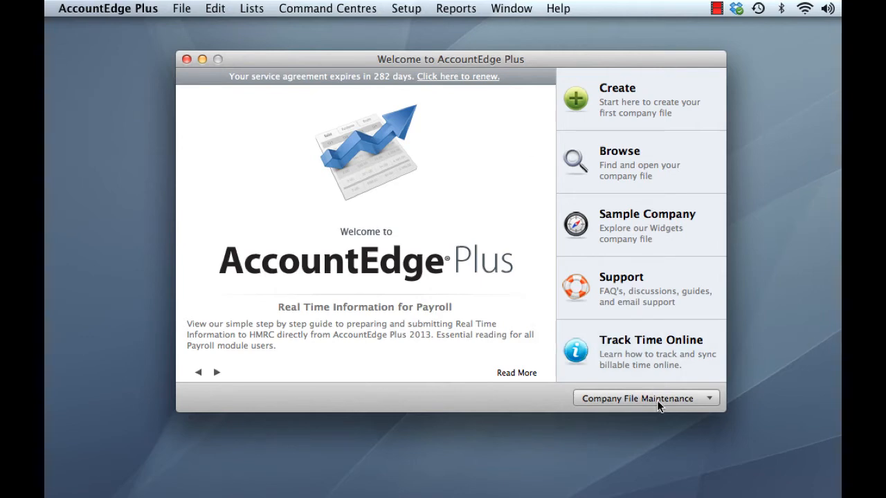
# Choose migration from Company File Maintenance and OK the customisation folder notice
pyautogui.click(645, 398)
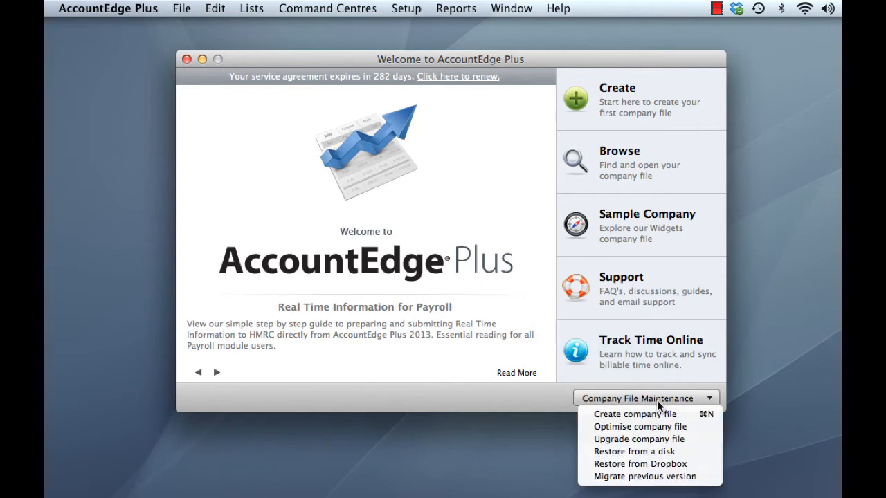
pyautogui.moveTo(635, 414)
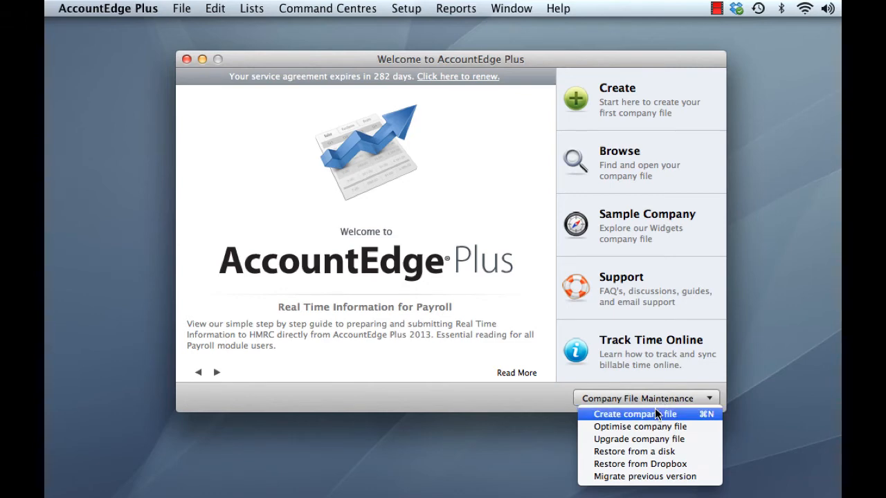
pyautogui.moveTo(653, 476)
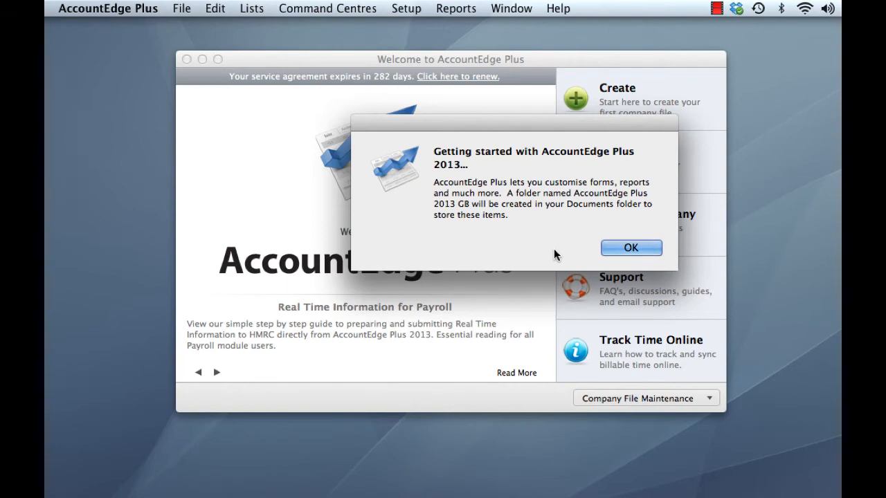
pyautogui.click(631, 246)
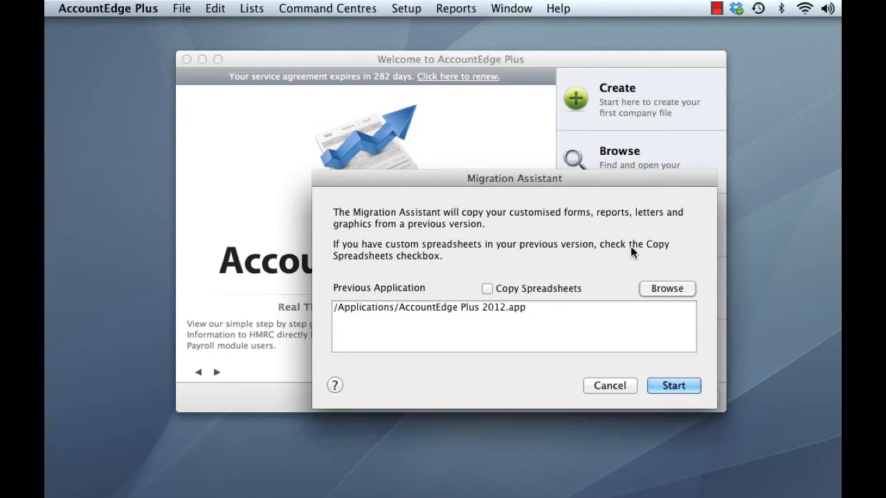
pyautogui.moveTo(379, 321)
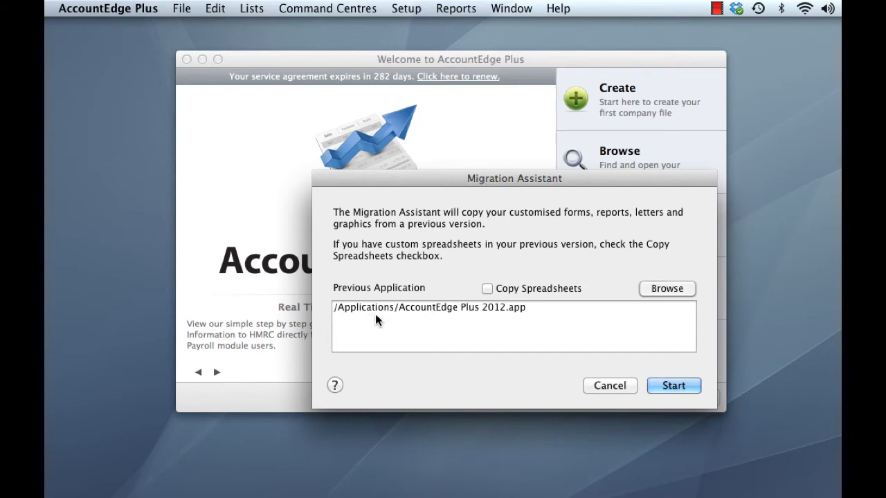
pyautogui.moveTo(427, 321)
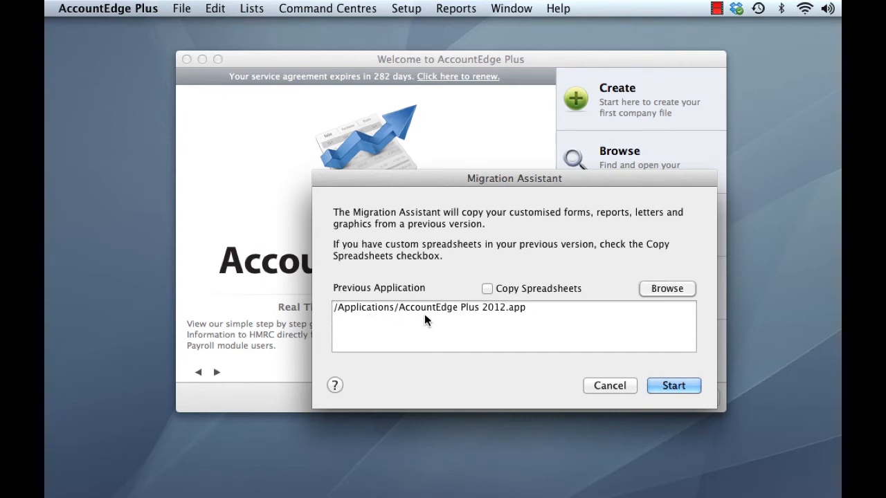
pyautogui.moveTo(484, 321)
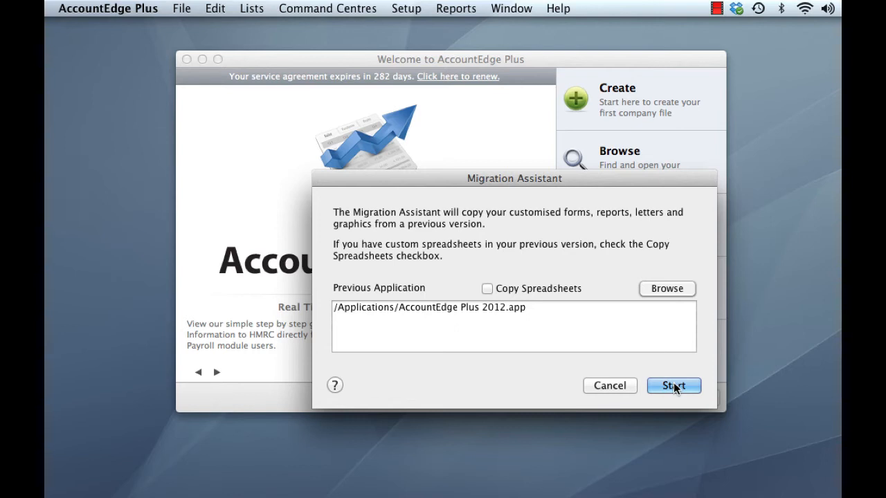
# Copy customisations from AccountEdge Plus 2012, acknowledge completion, and begin upgrading an existing company file
pyautogui.click(673, 385)
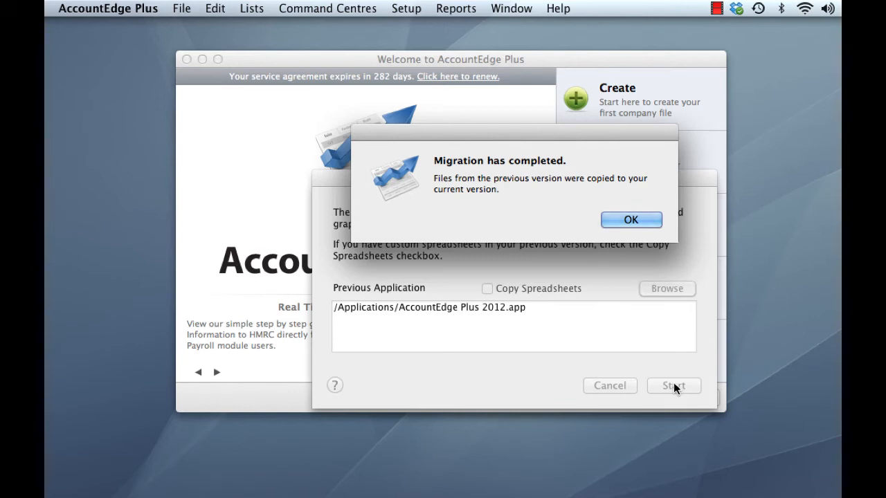
pyautogui.click(630, 219)
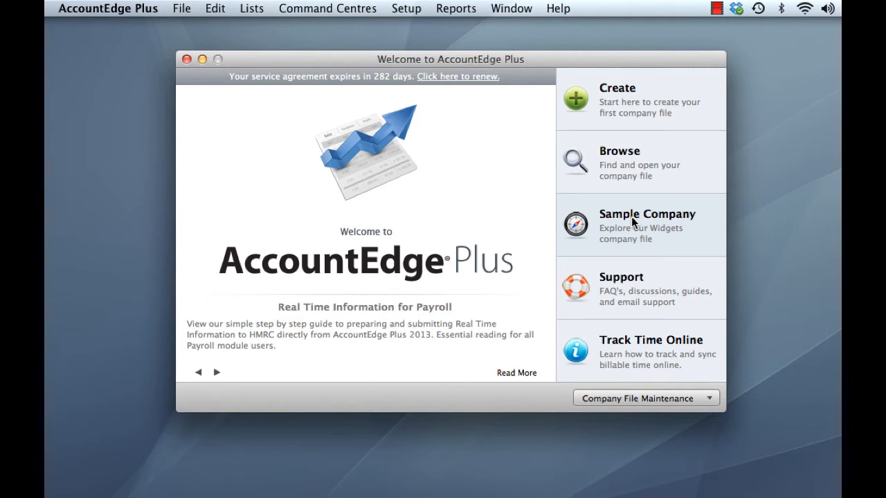
pyautogui.moveTo(667, 408)
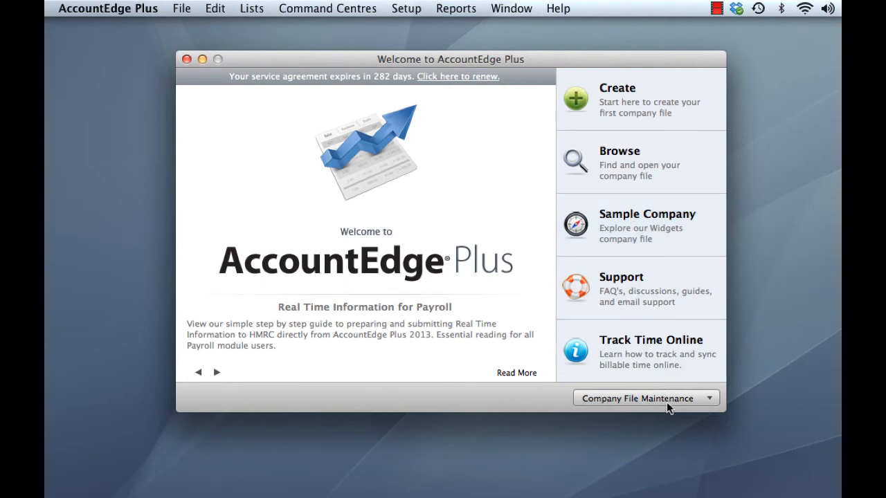
pyautogui.click(645, 399)
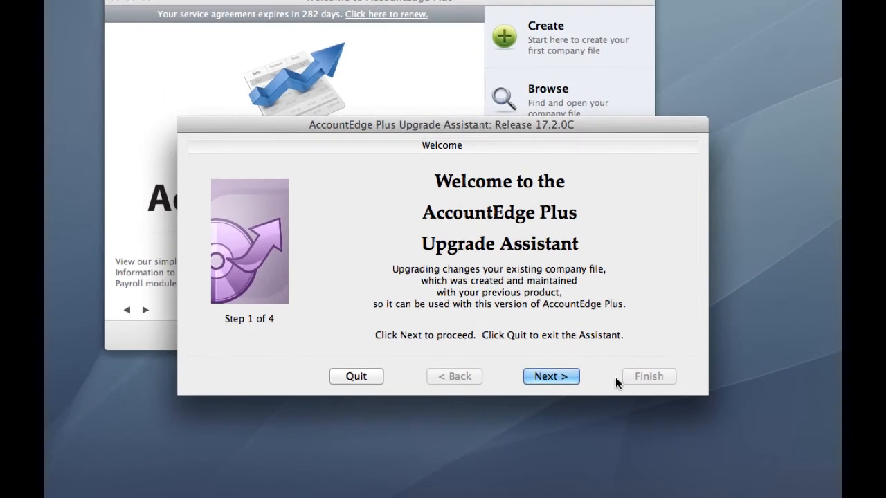
# Advance the Upgrade Assistant to step 2 of 4, Find File to Upgrade
pyautogui.click(551, 376)
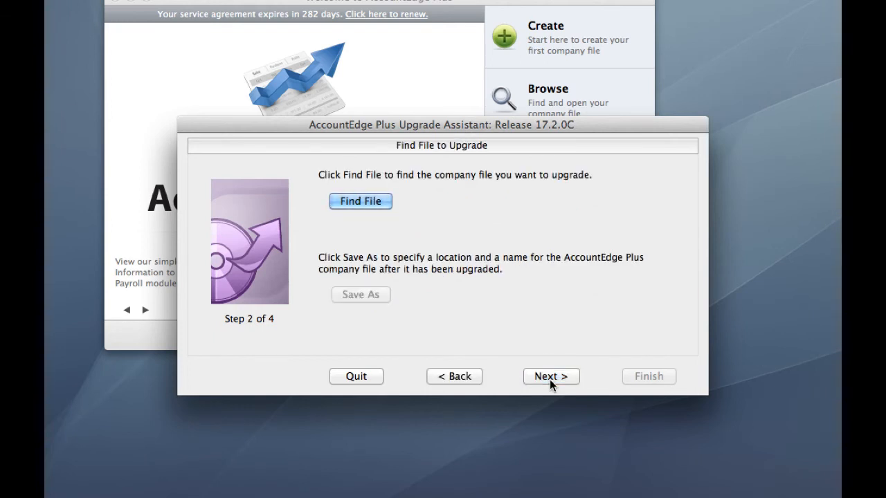
pyautogui.moveTo(519, 227)
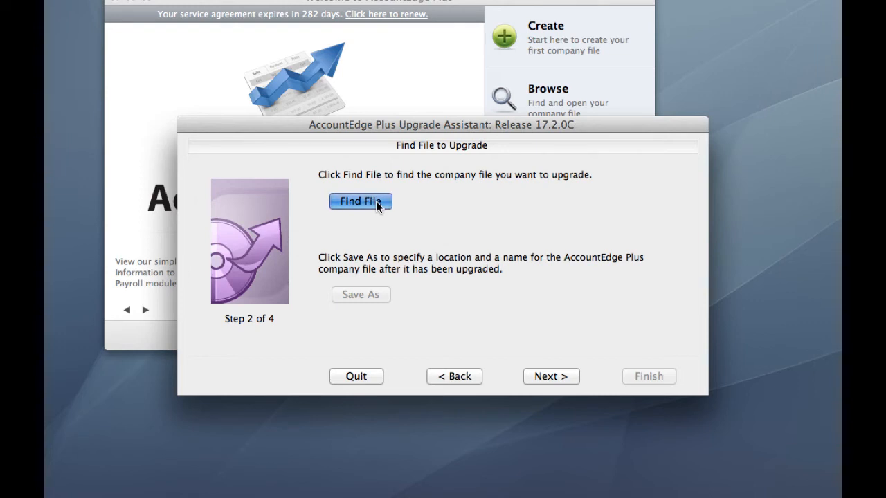
# Select XYZ Limited.myo from the AccountEdge Plus 2012 GB folder as the file to upgrade
pyautogui.click(359, 201)
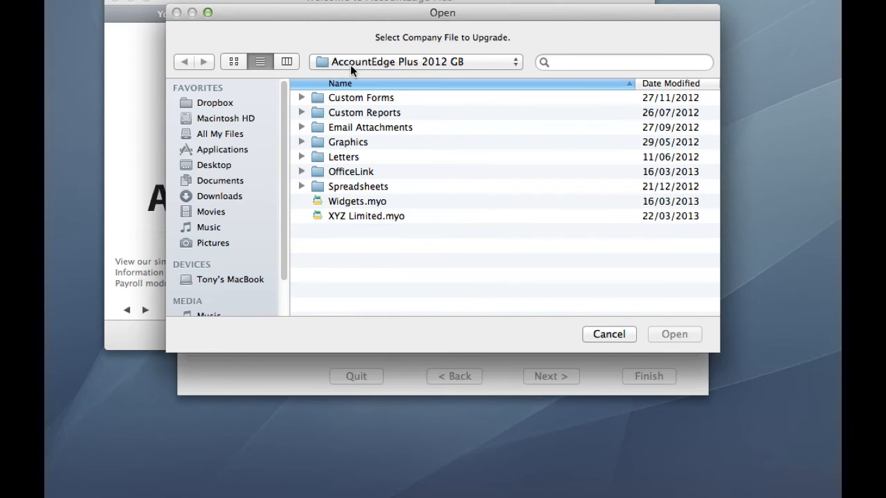
pyautogui.moveTo(444, 71)
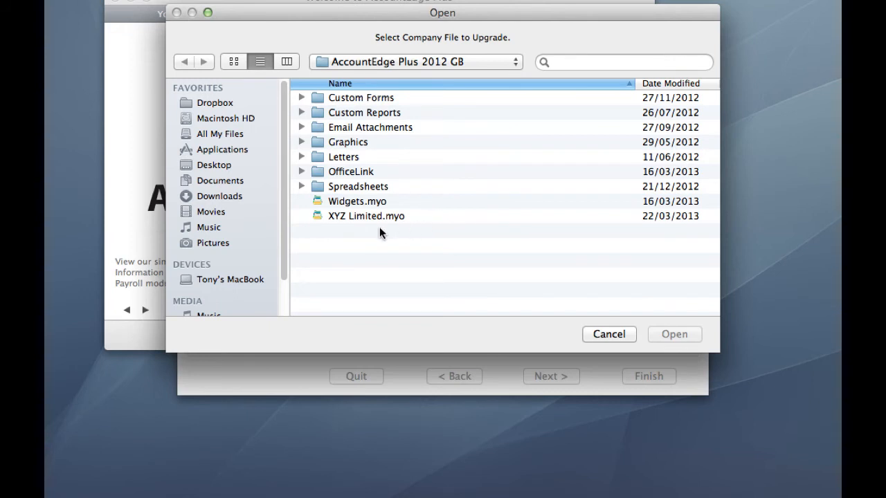
pyautogui.moveTo(339, 222)
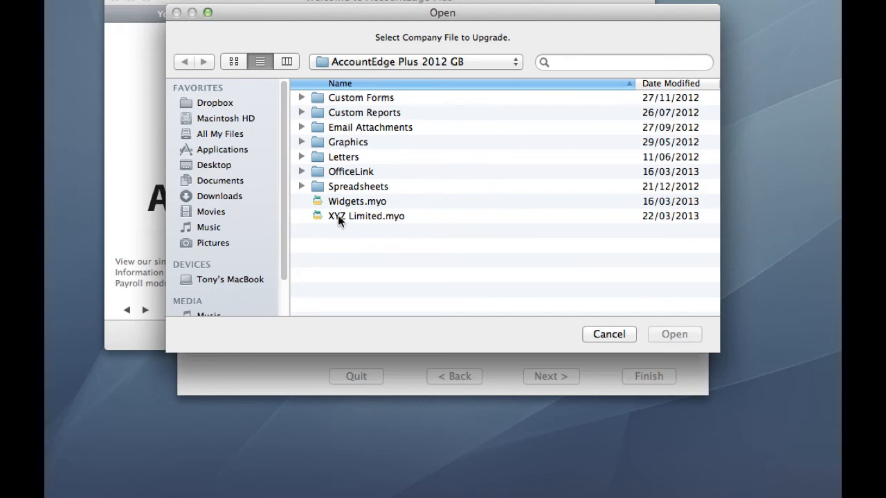
pyautogui.click(366, 216)
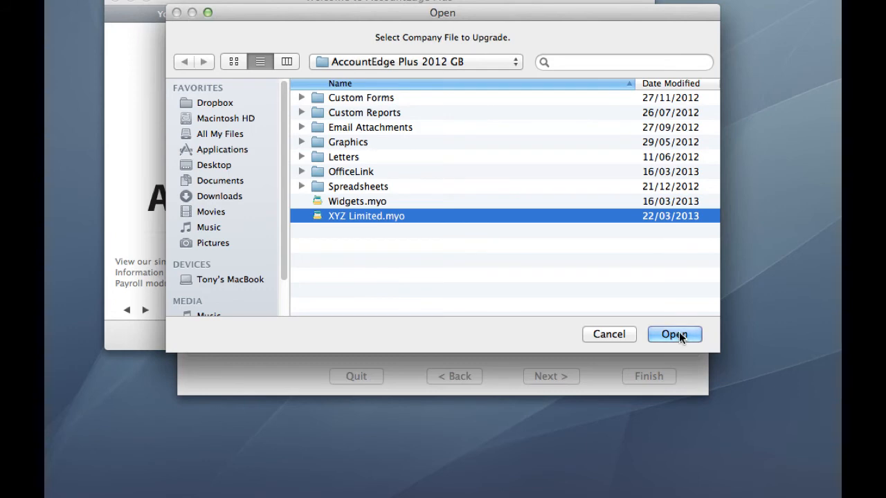
pyautogui.click(673, 333)
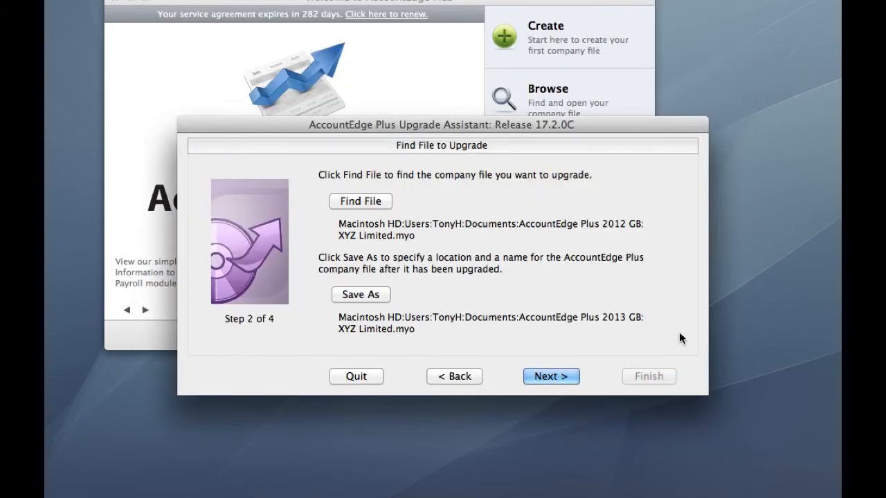
pyautogui.moveTo(541, 321)
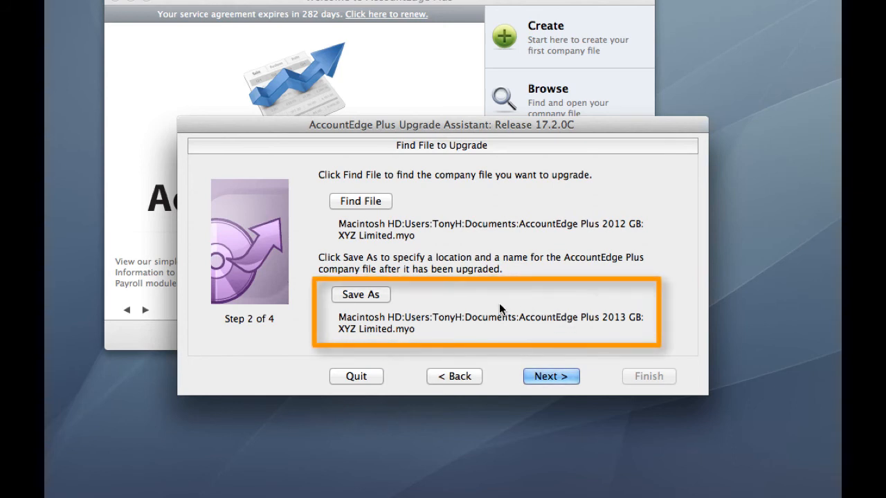
pyautogui.moveTo(500, 309)
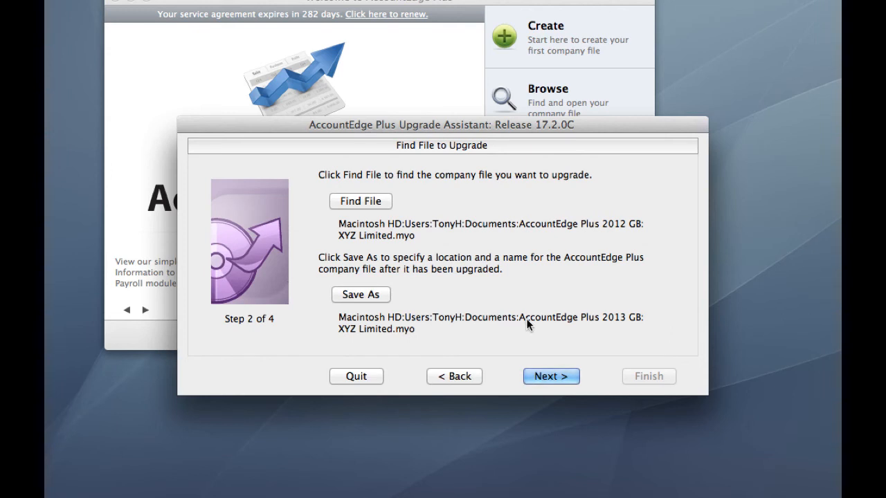
pyautogui.moveTo(568, 327)
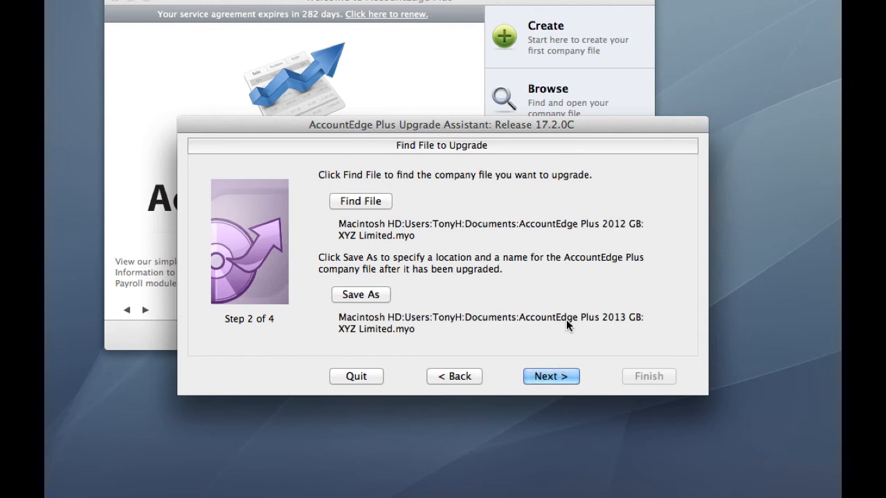
pyautogui.moveTo(608, 327)
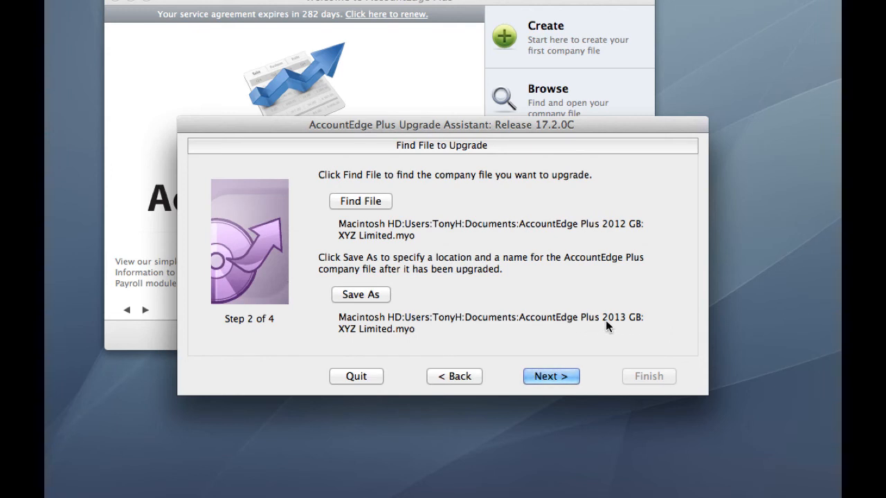
pyautogui.moveTo(360, 334)
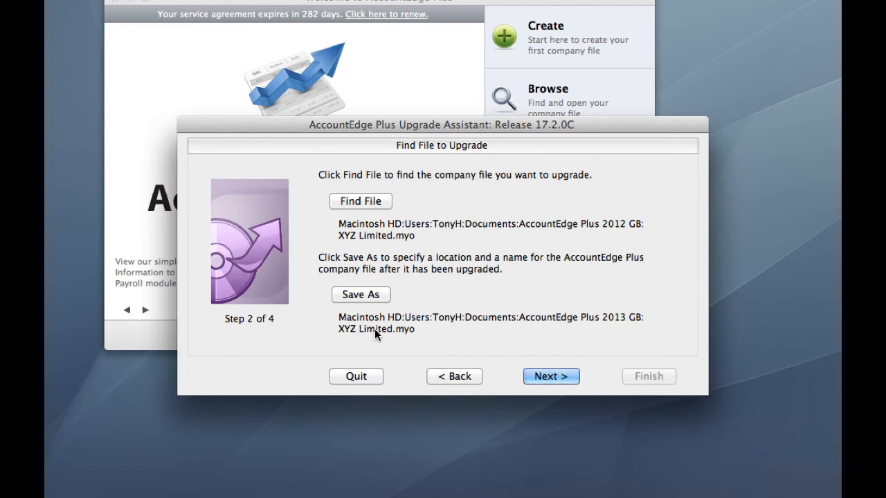
pyautogui.moveTo(368, 294)
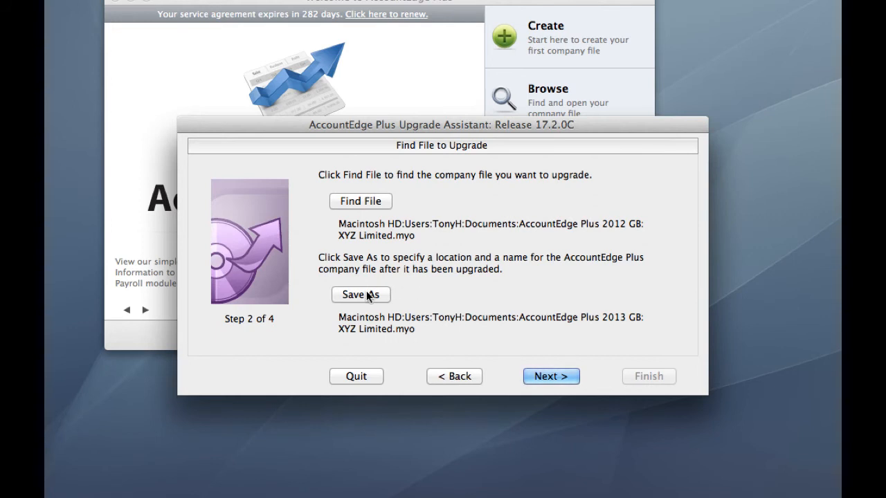
# Name the upgraded file XYZ Limited v13 in the AccountEdge Plus 2013 GB folder
pyautogui.click(360, 293)
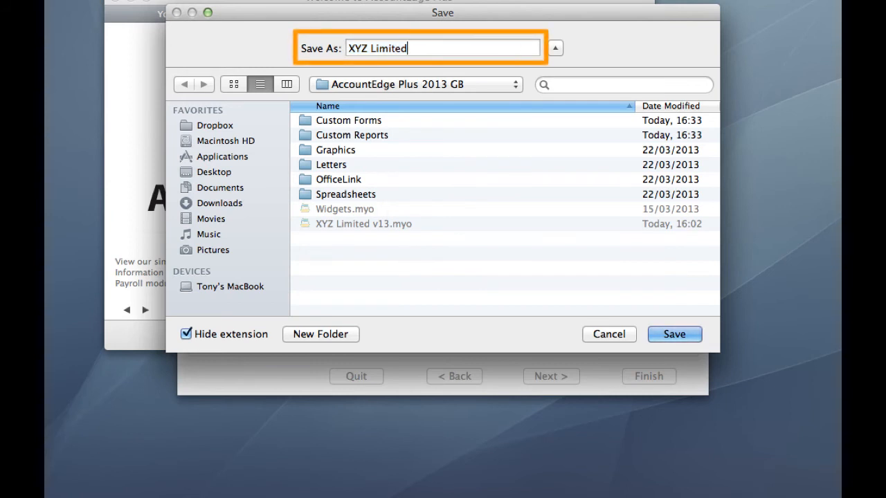
pyautogui.write('v1')
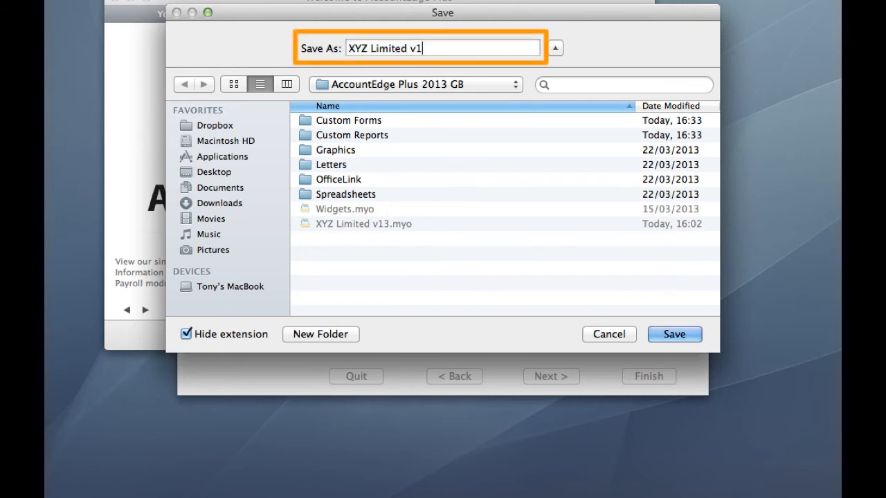
pyautogui.write('3')
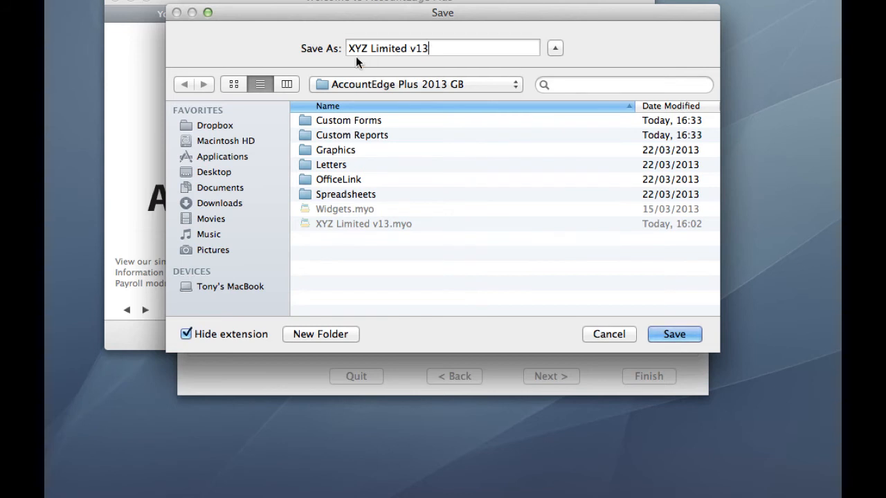
pyautogui.moveTo(423, 67)
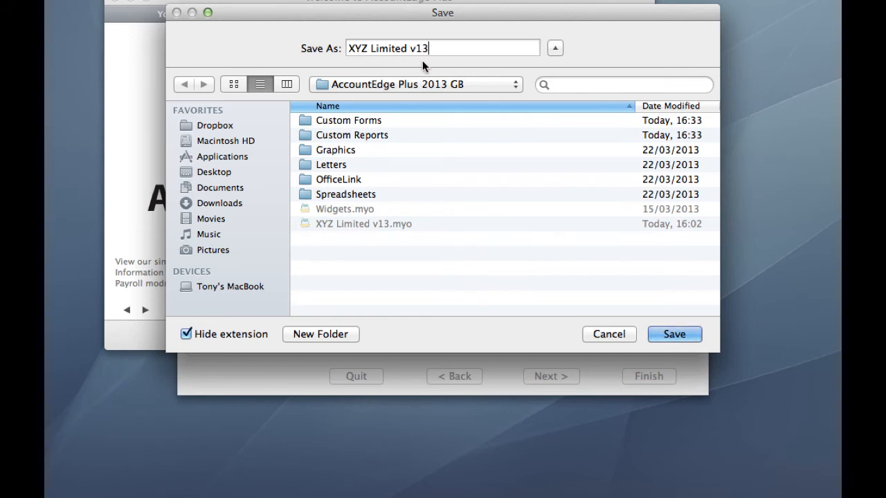
pyautogui.moveTo(319, 76)
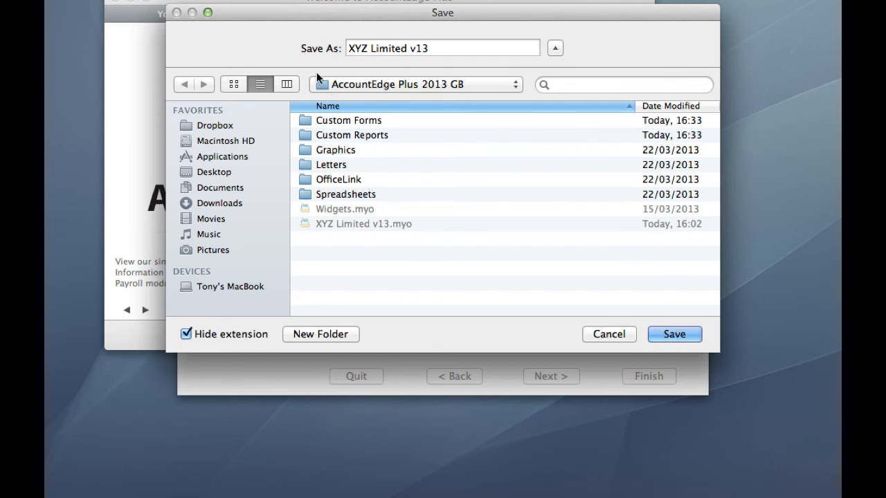
pyautogui.moveTo(430, 94)
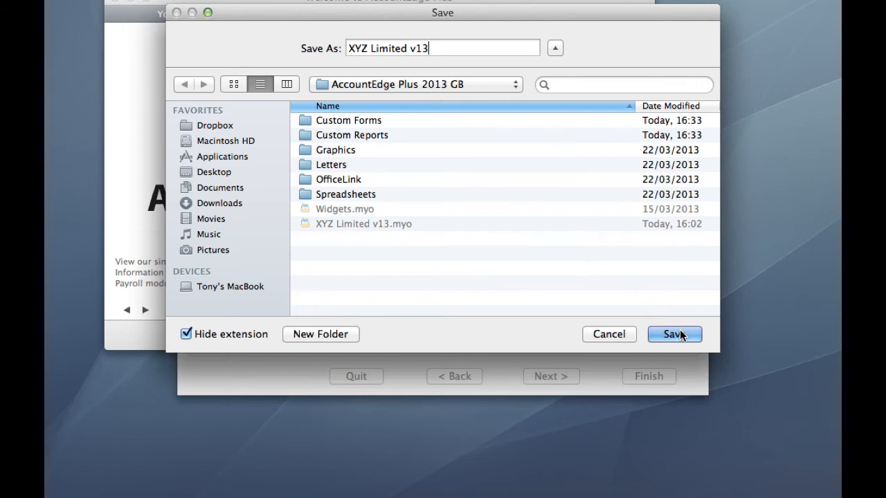
# Save the destination as XYZ Limited v13 and reach the Confirm step 3 of 4
pyautogui.click(670, 333)
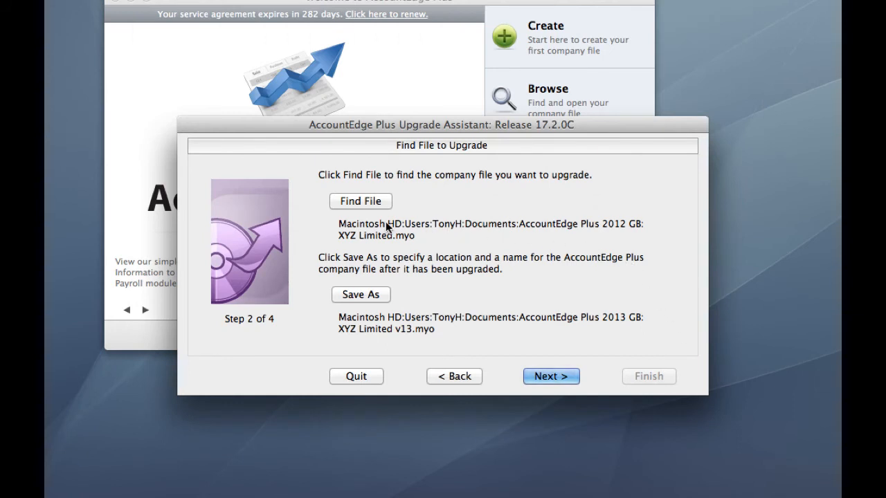
pyautogui.moveTo(377, 246)
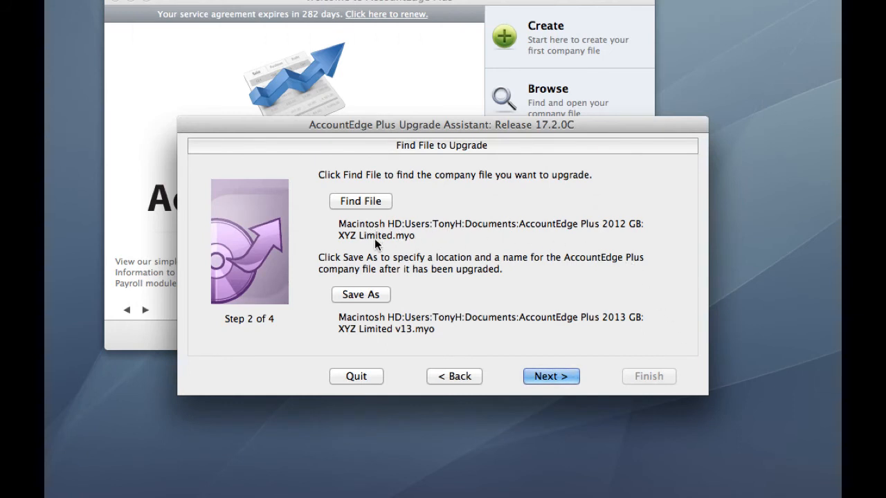
pyautogui.moveTo(374, 341)
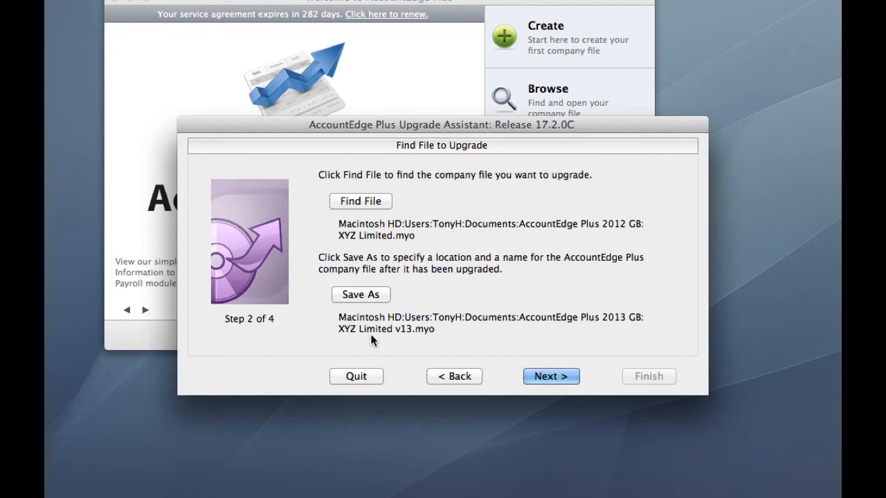
pyautogui.moveTo(404, 340)
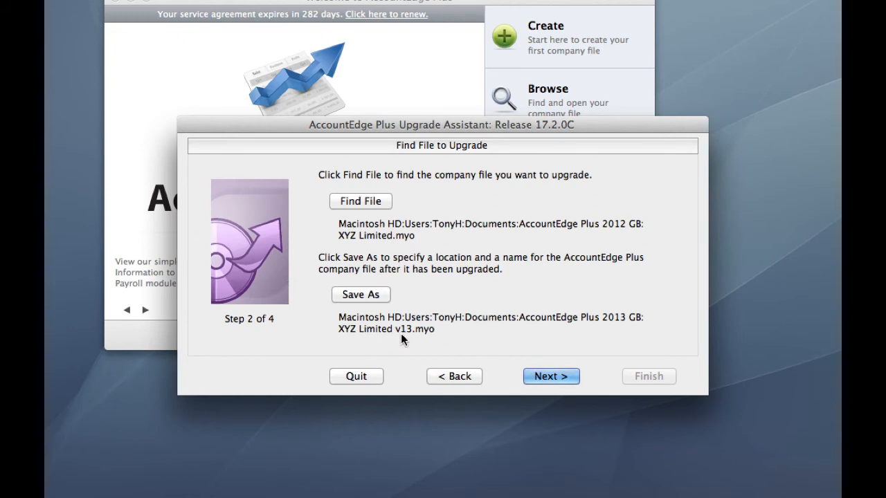
pyautogui.click(550, 377)
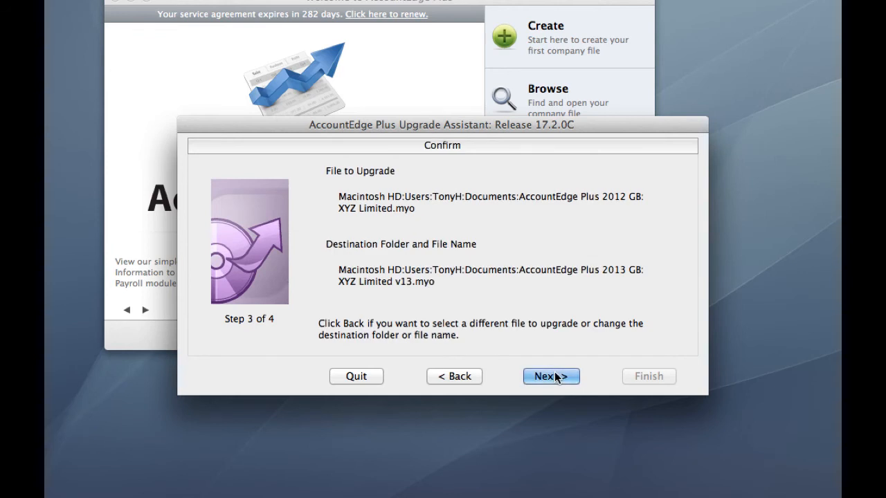
pyautogui.moveTo(393, 175)
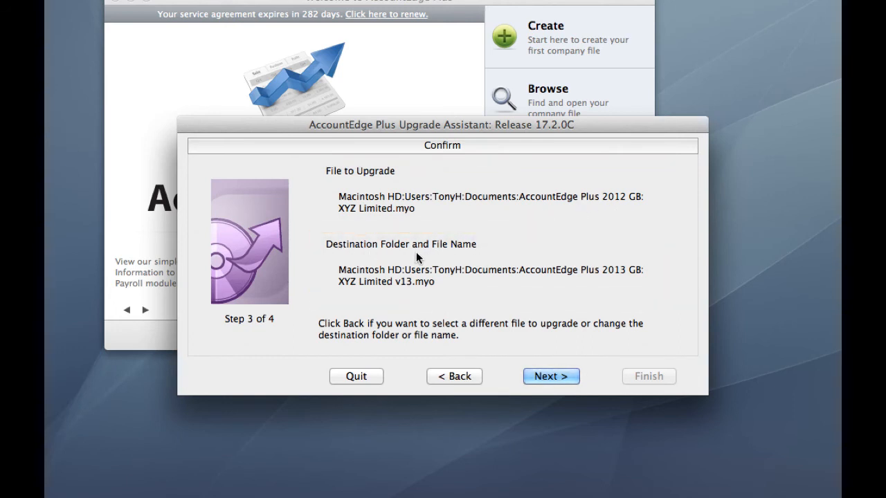
pyautogui.moveTo(604, 353)
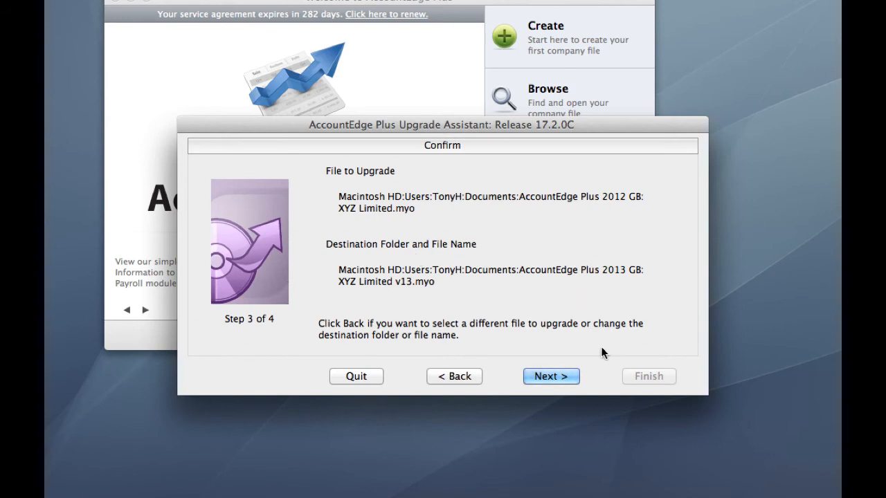
# Run the upgrade until the Congratulations screen at step 4 of 4 appears
pyautogui.click(550, 377)
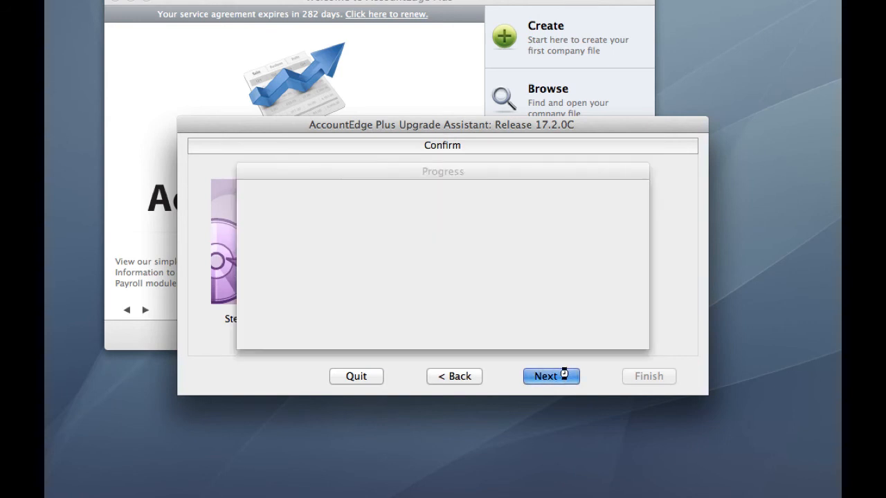
pyautogui.click(551, 377)
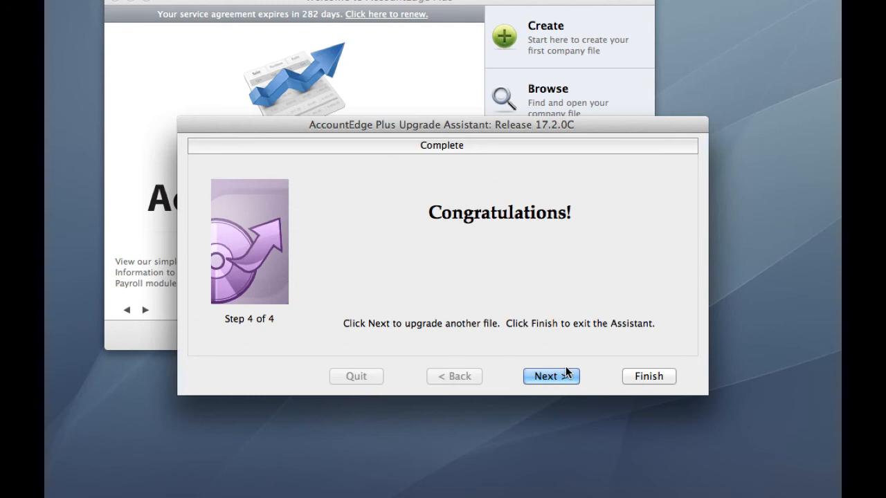
pyautogui.moveTo(560, 382)
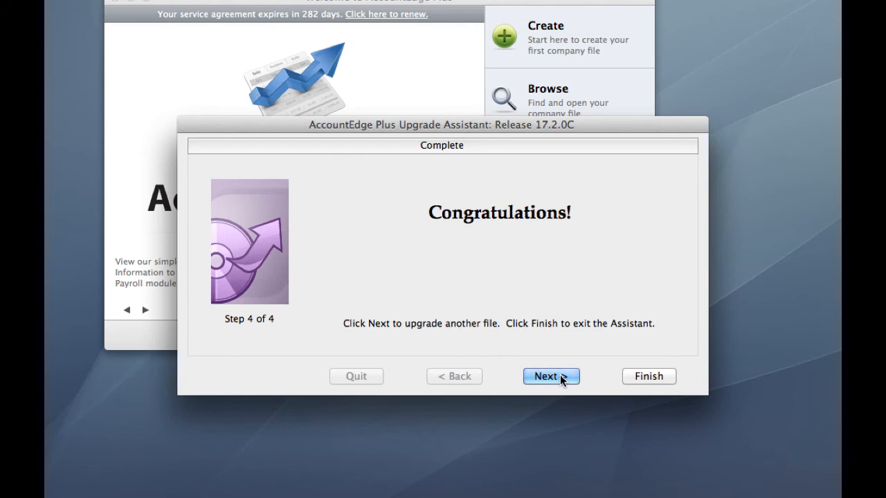
# Finish the Upgrade Assistant and return to the Welcome window
pyautogui.click(648, 376)
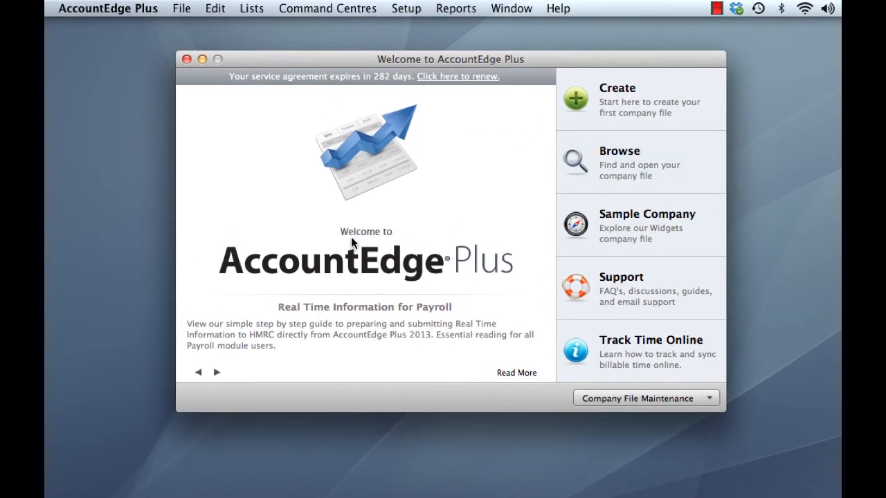
pyautogui.moveTo(353, 252)
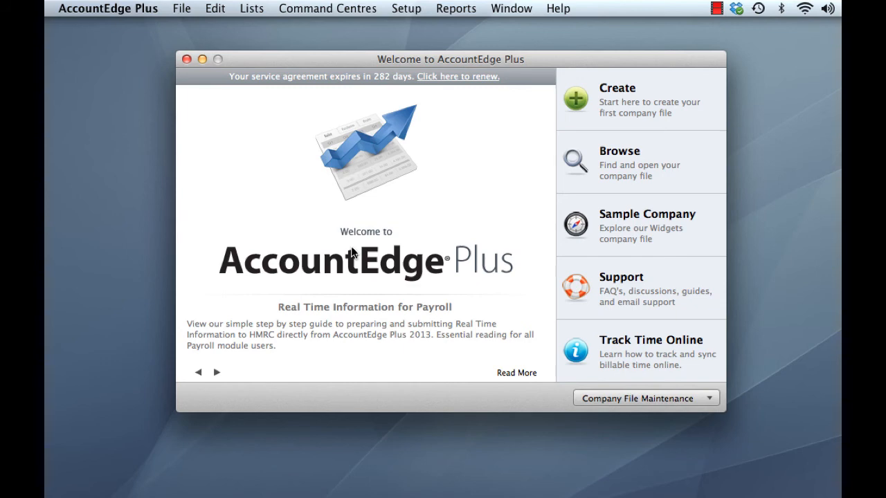
pyautogui.moveTo(741, 236)
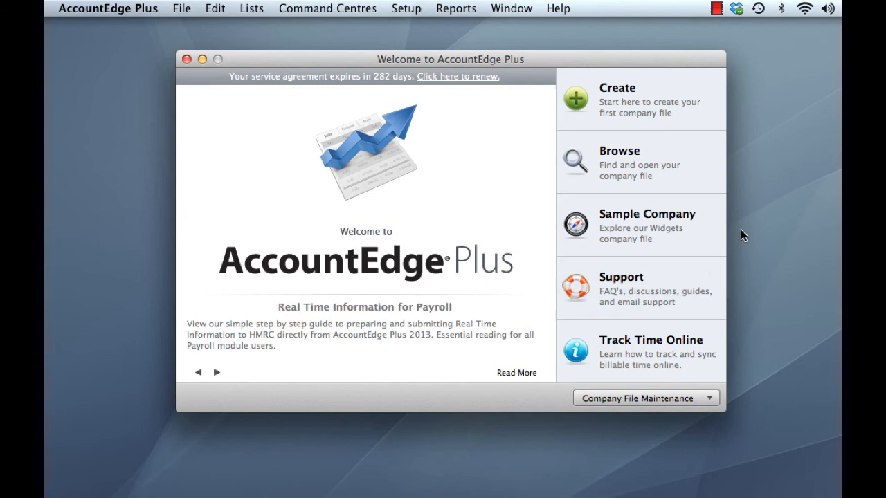
pyautogui.moveTo(631, 187)
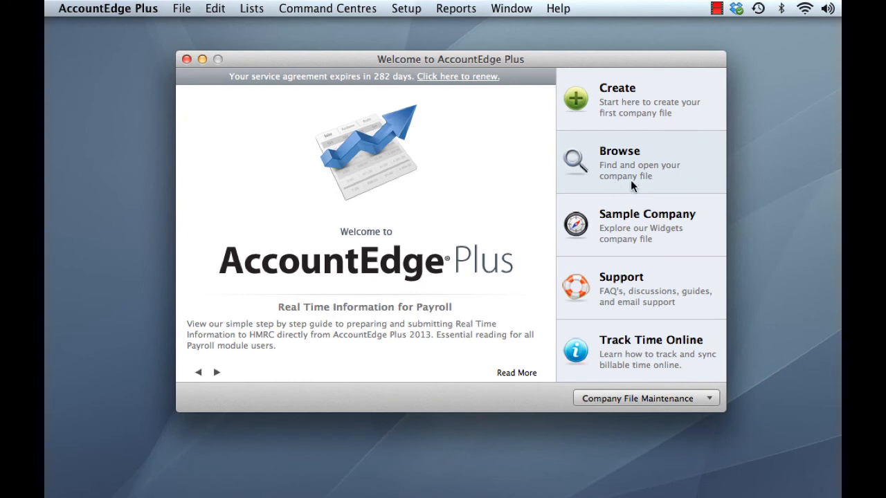
pyautogui.moveTo(670, 177)
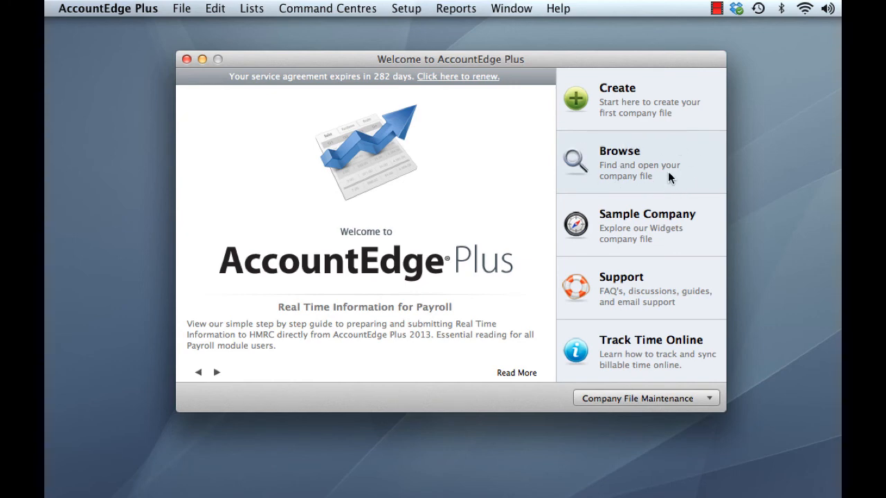
# Browse into AccountEdge Plus 2013 GB and open XYZ Limited v13.myo, reaching the sign-on prompt
pyautogui.click(619, 151)
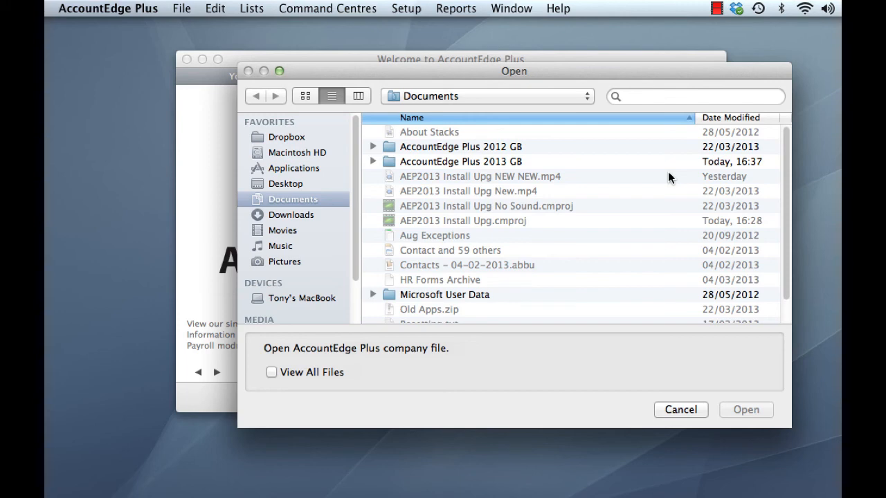
pyautogui.moveTo(473, 168)
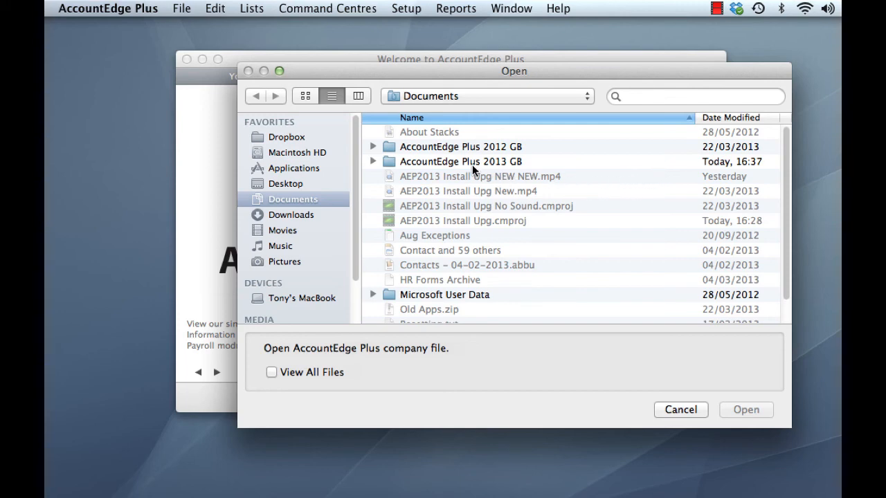
pyautogui.moveTo(444, 166)
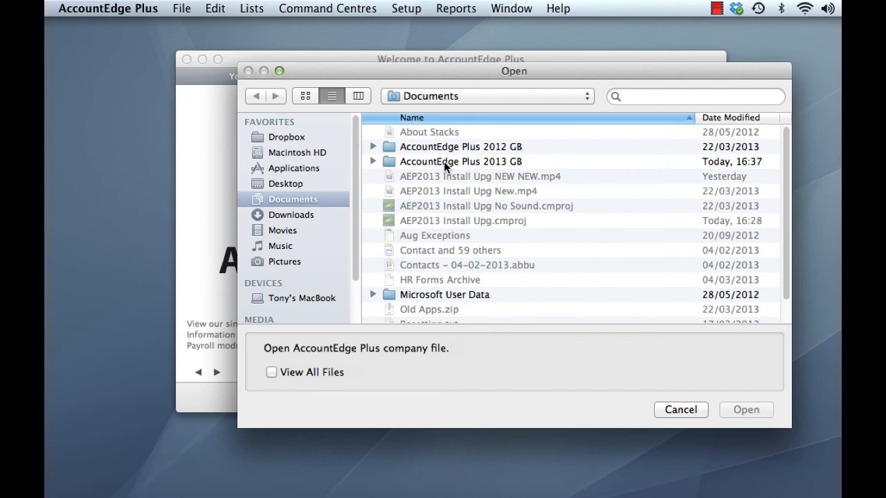
pyautogui.click(460, 160)
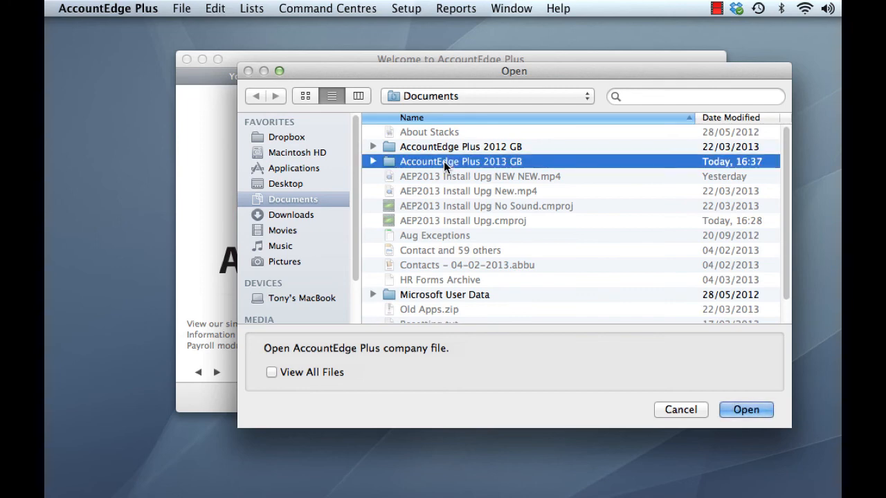
pyautogui.doubleClick(460, 161)
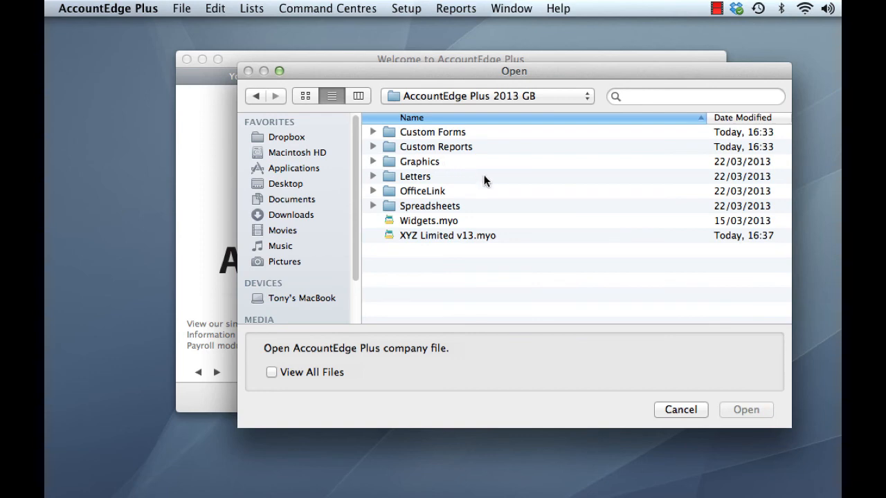
pyautogui.moveTo(449, 243)
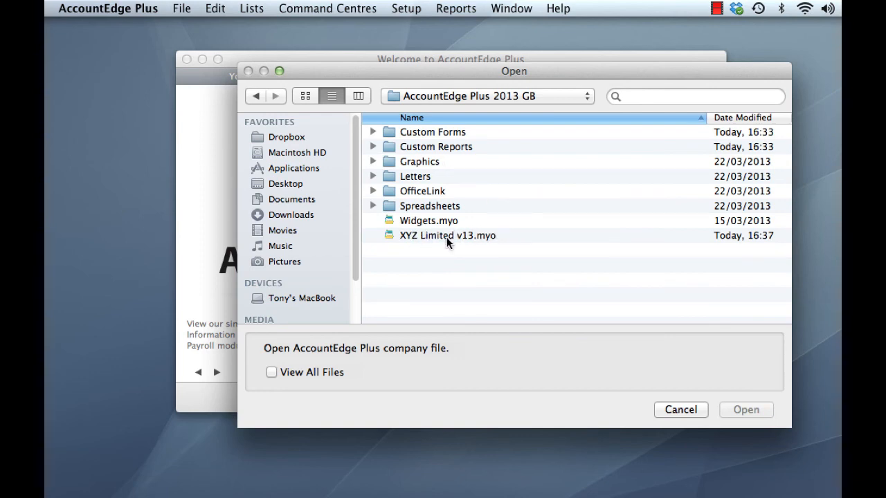
pyautogui.moveTo(472, 243)
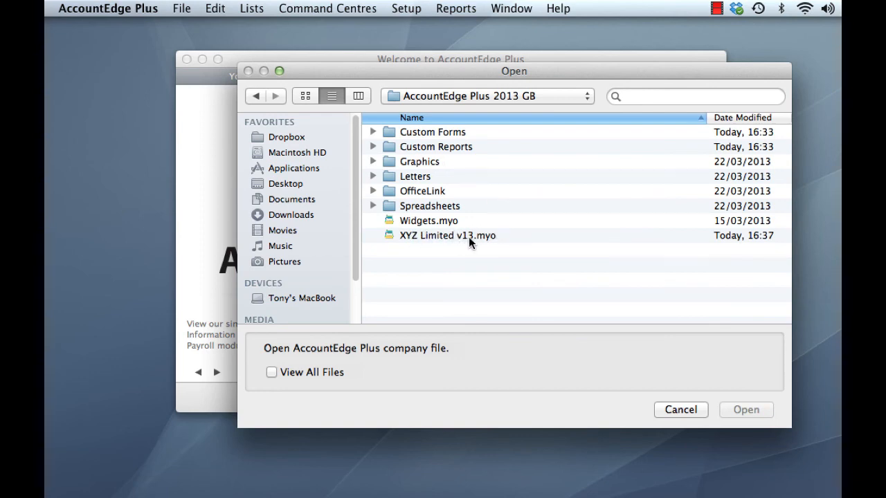
pyautogui.click(447, 235)
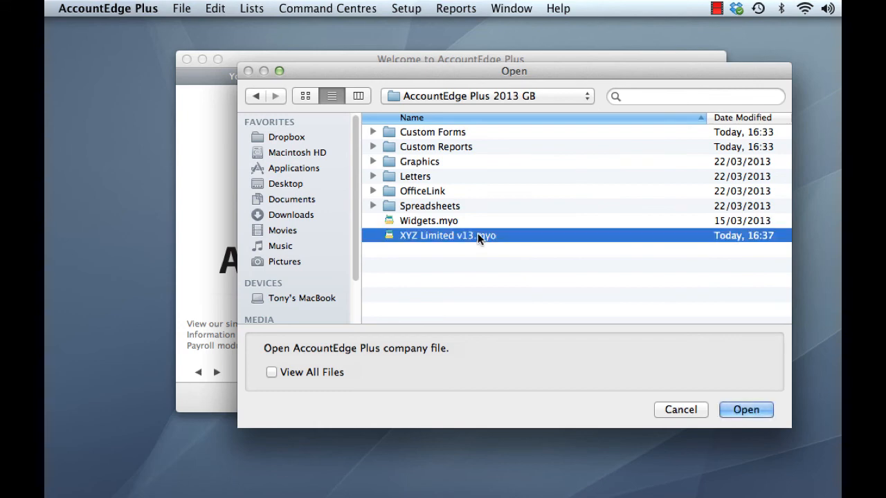
pyautogui.click(744, 410)
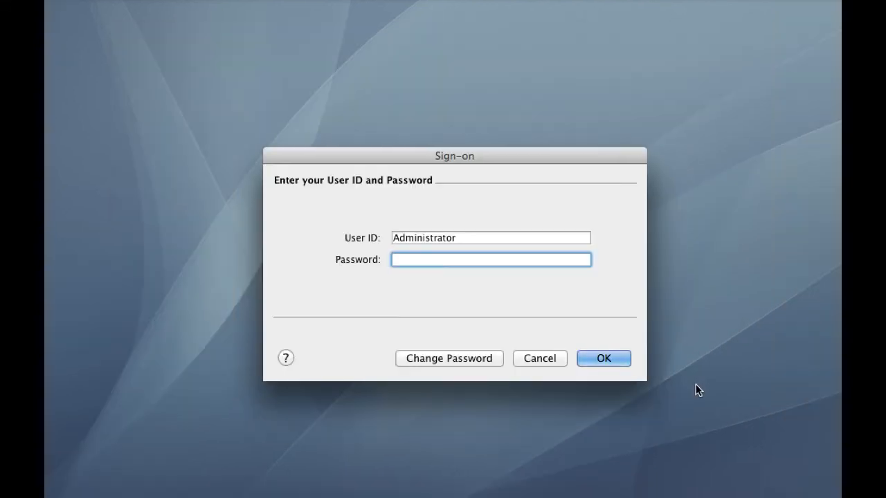
# Sign on as Administrator with a blank password to reach the Accounts command centre
pyautogui.click(603, 357)
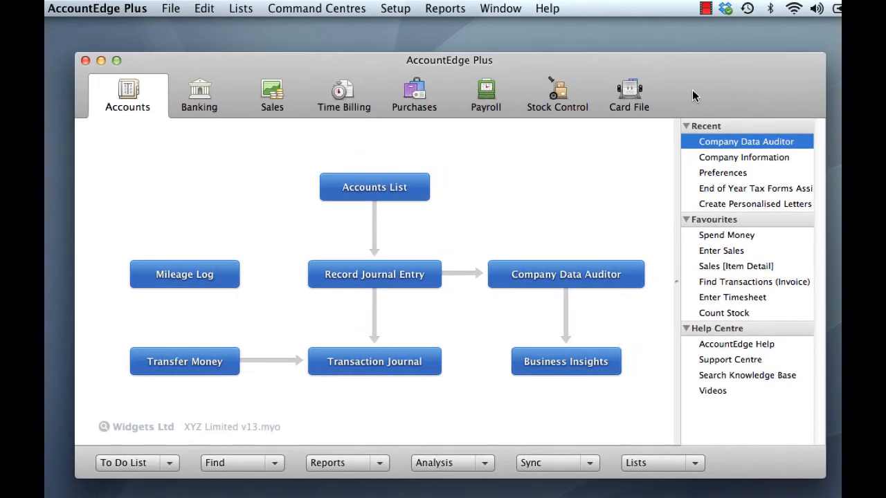
pyautogui.moveTo(550, 409)
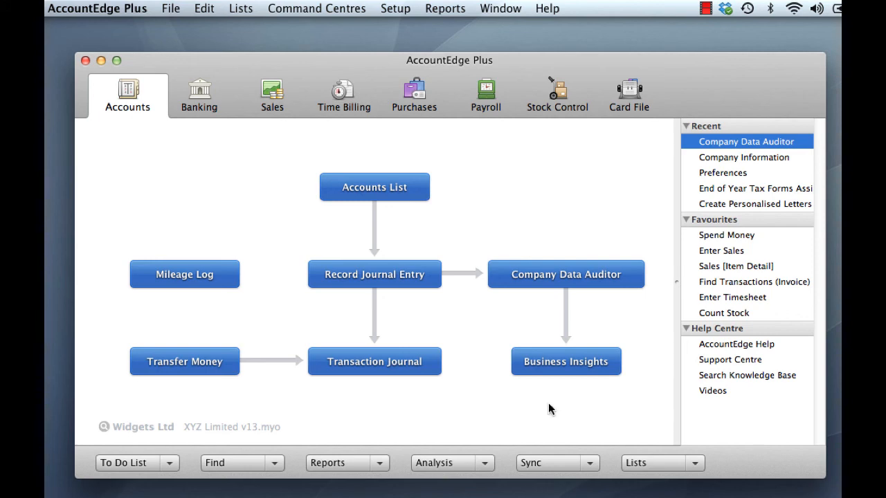
pyautogui.moveTo(399, 177)
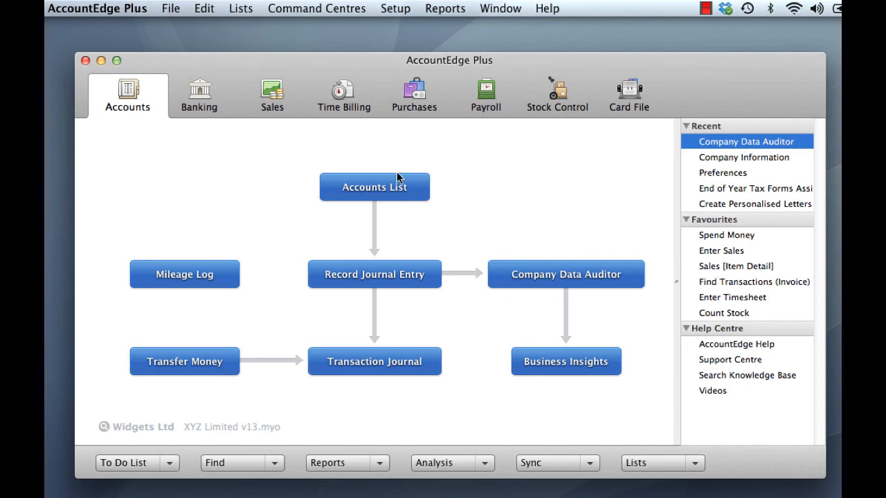
pyautogui.click(97, 9)
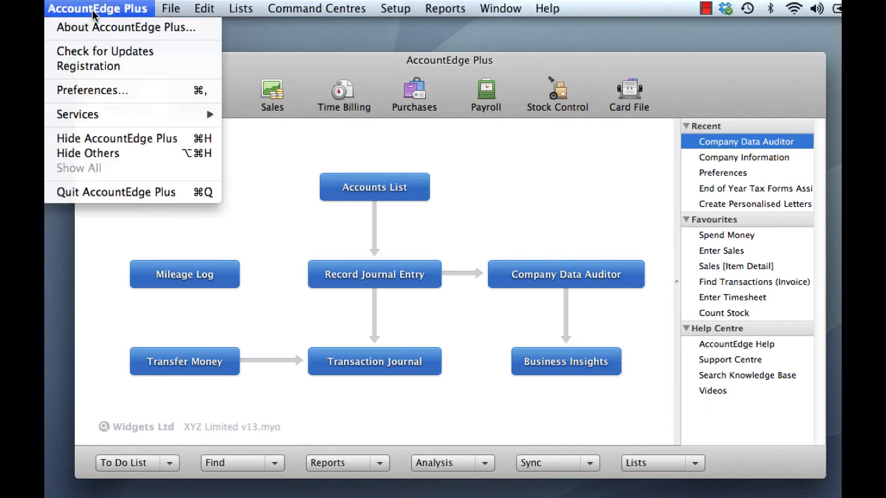
pyautogui.moveTo(131, 27)
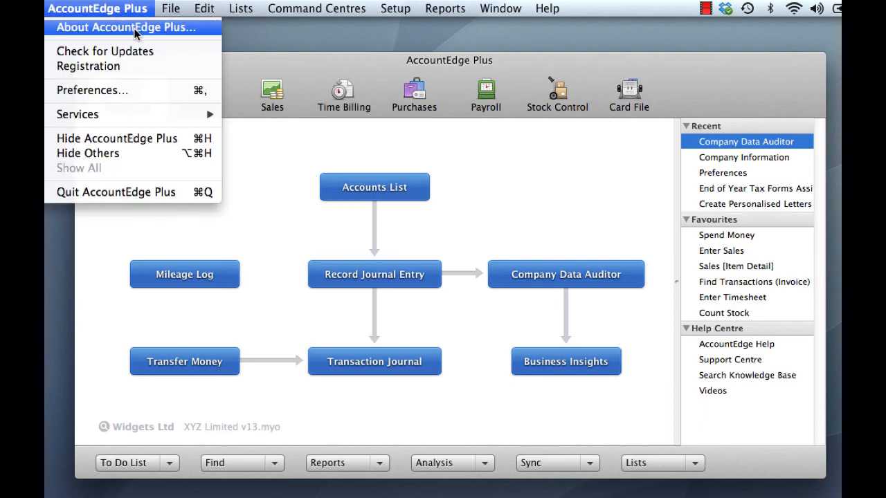
pyautogui.click(111, 27)
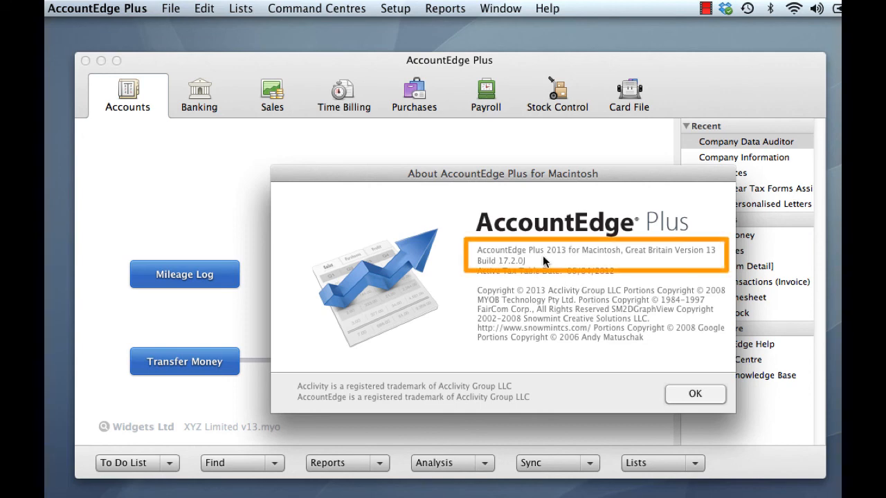
pyautogui.moveTo(685, 264)
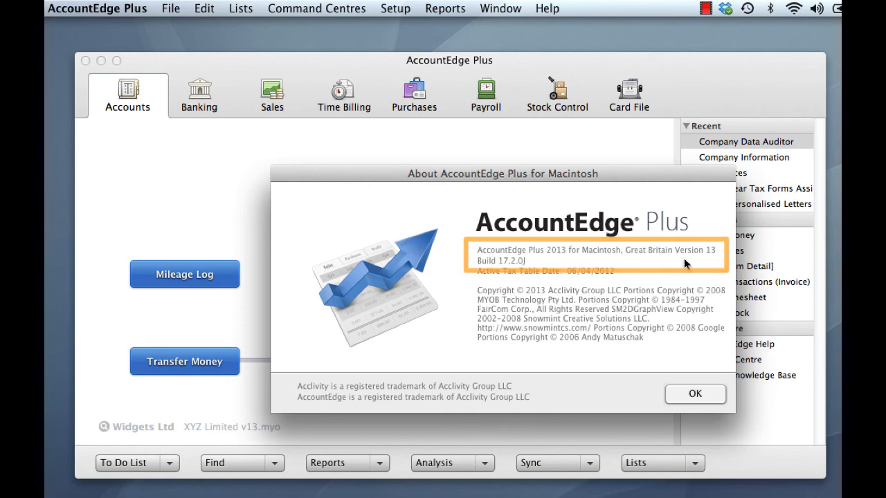
pyautogui.click(695, 393)
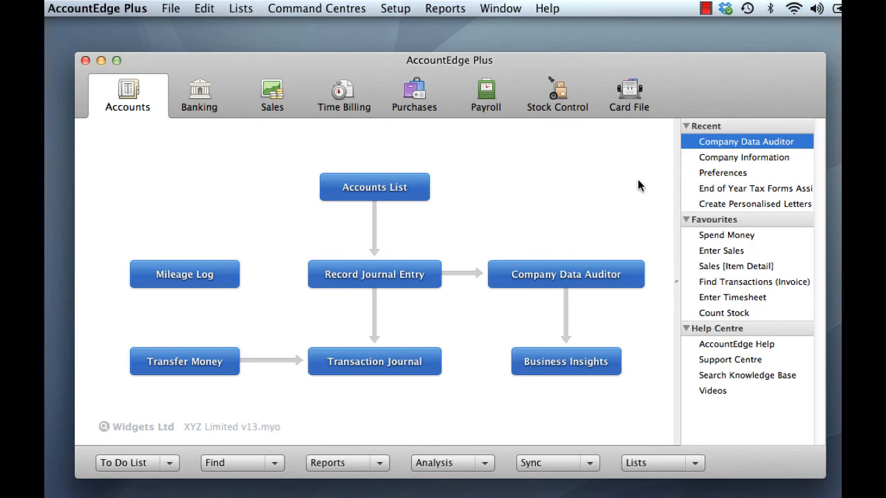
pyautogui.click(396, 9)
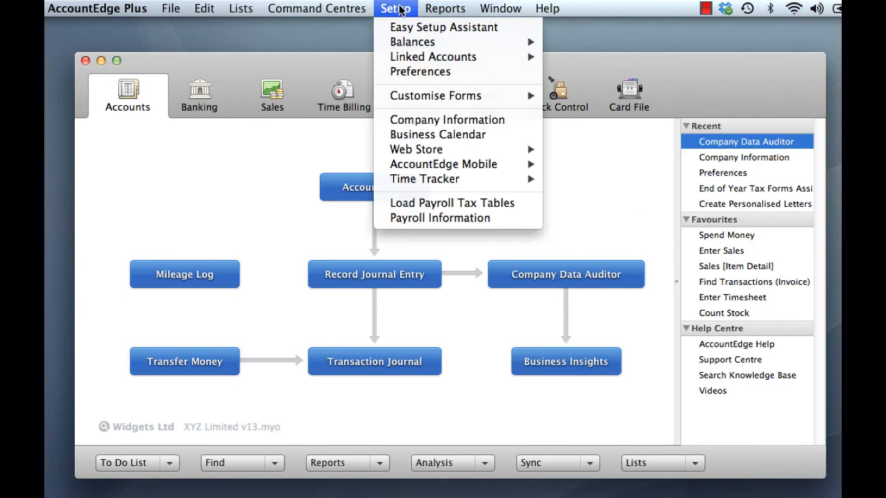
pyautogui.moveTo(443, 77)
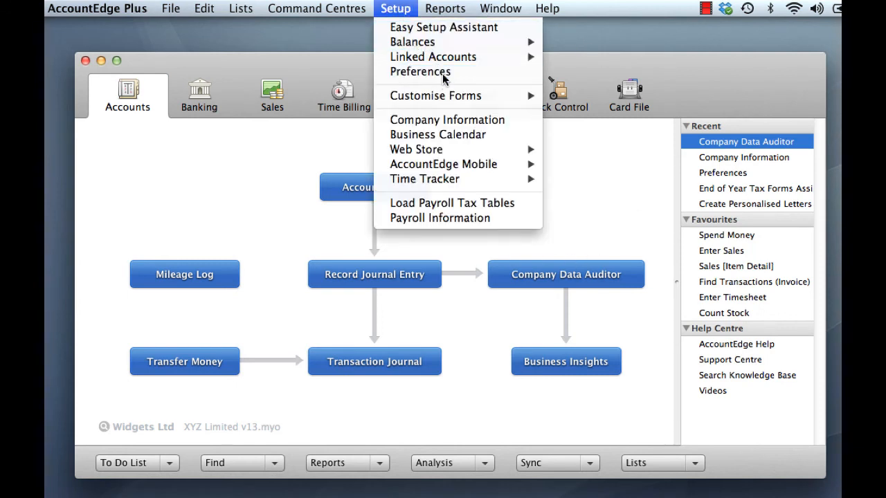
pyautogui.click(421, 72)
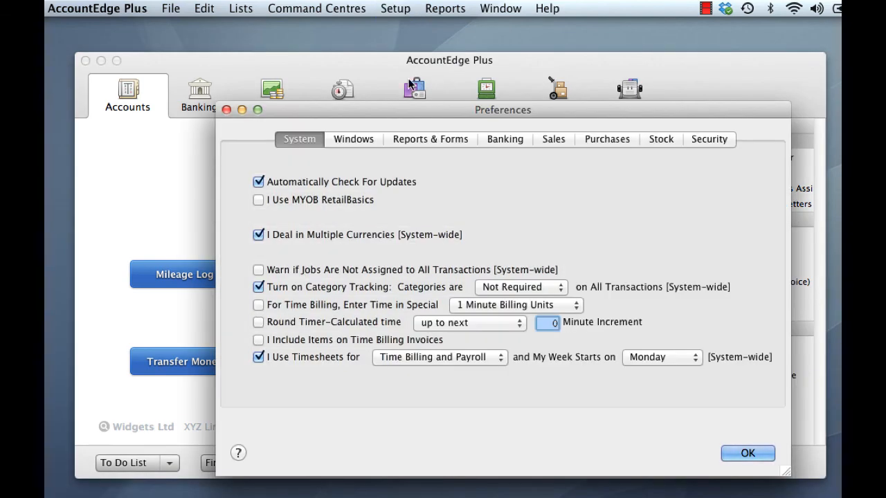
pyautogui.moveTo(285, 197)
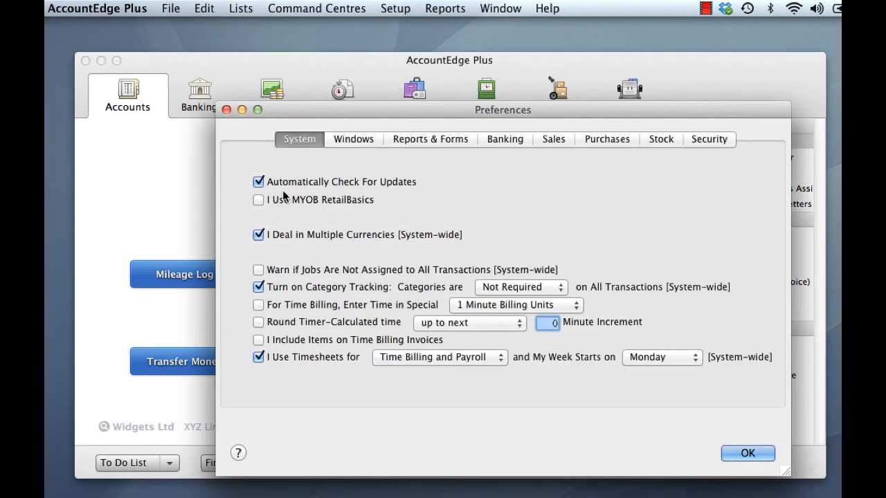
pyautogui.click(258, 181)
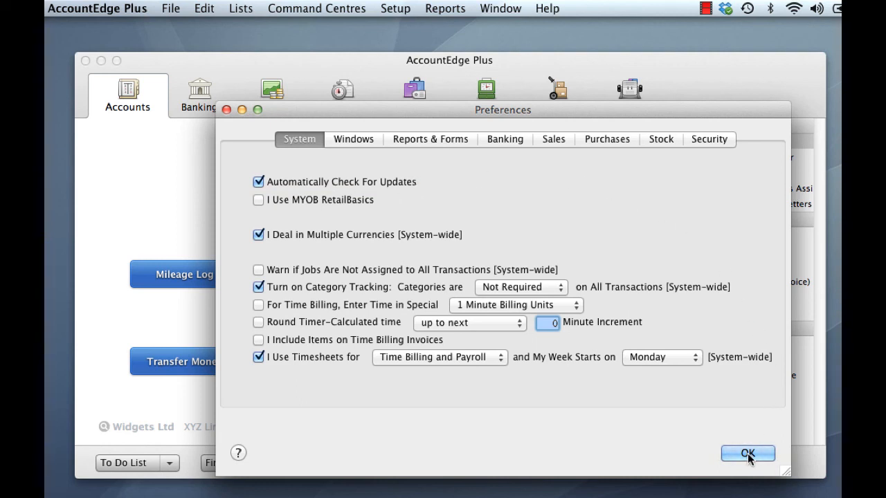
pyautogui.click(747, 454)
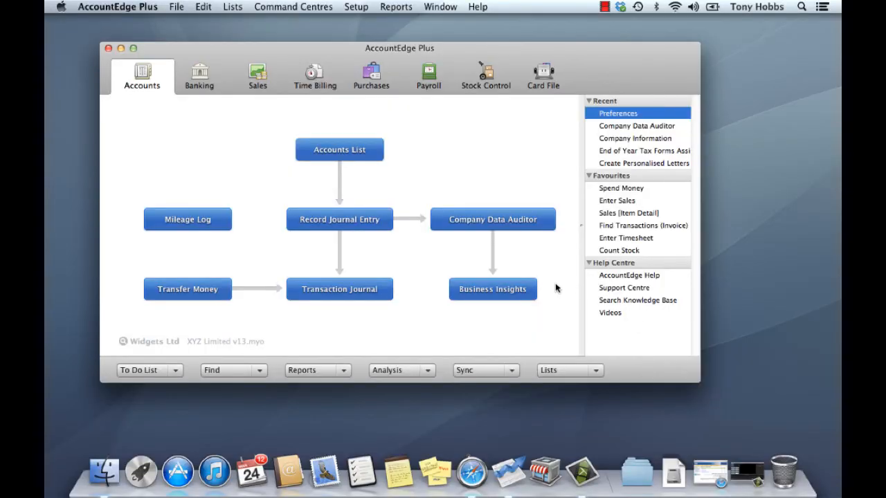